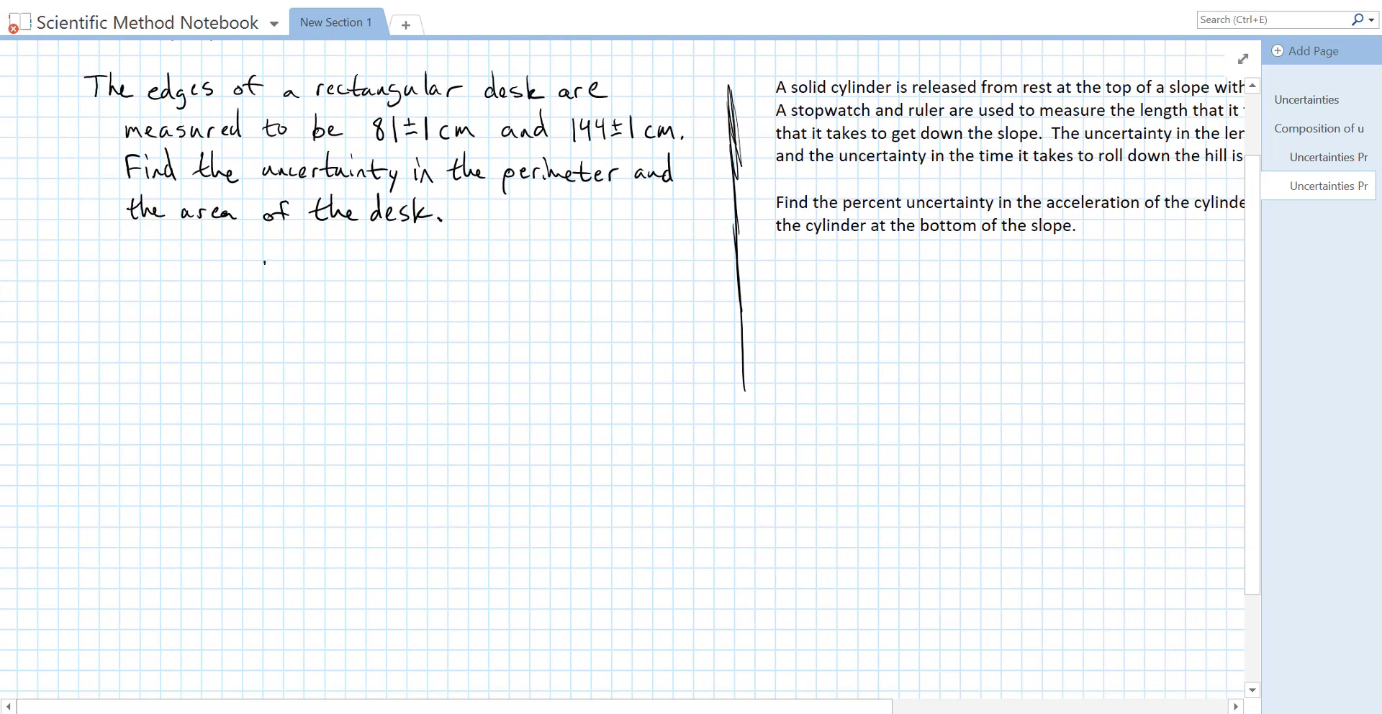
Draw the four sides of the desk rectangle and label them l₁ (bottom) and l₂ (right).
{"action": "left_click_drag", "start_coordinate": [262, 258], "coordinate": [262, 424]}
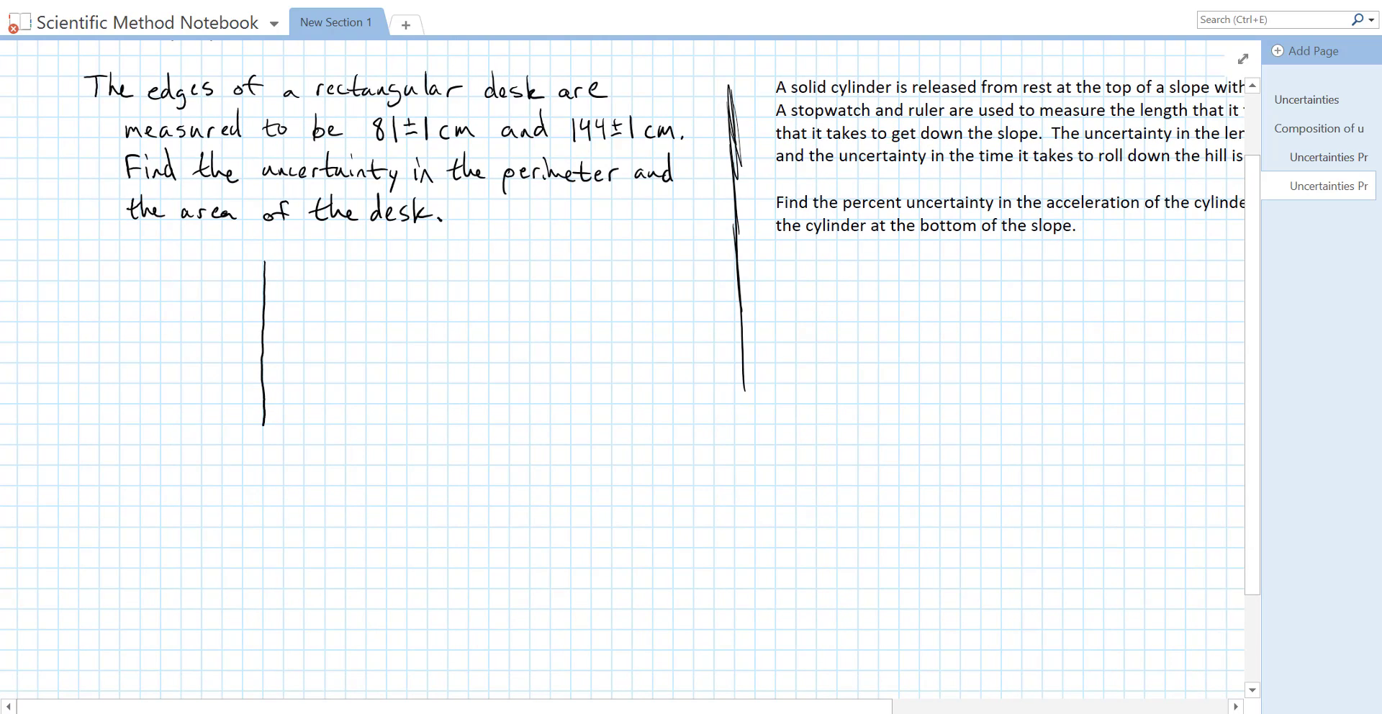
{"action": "left_click_drag", "start_coordinate": [265, 427], "coordinate": [478, 427]}
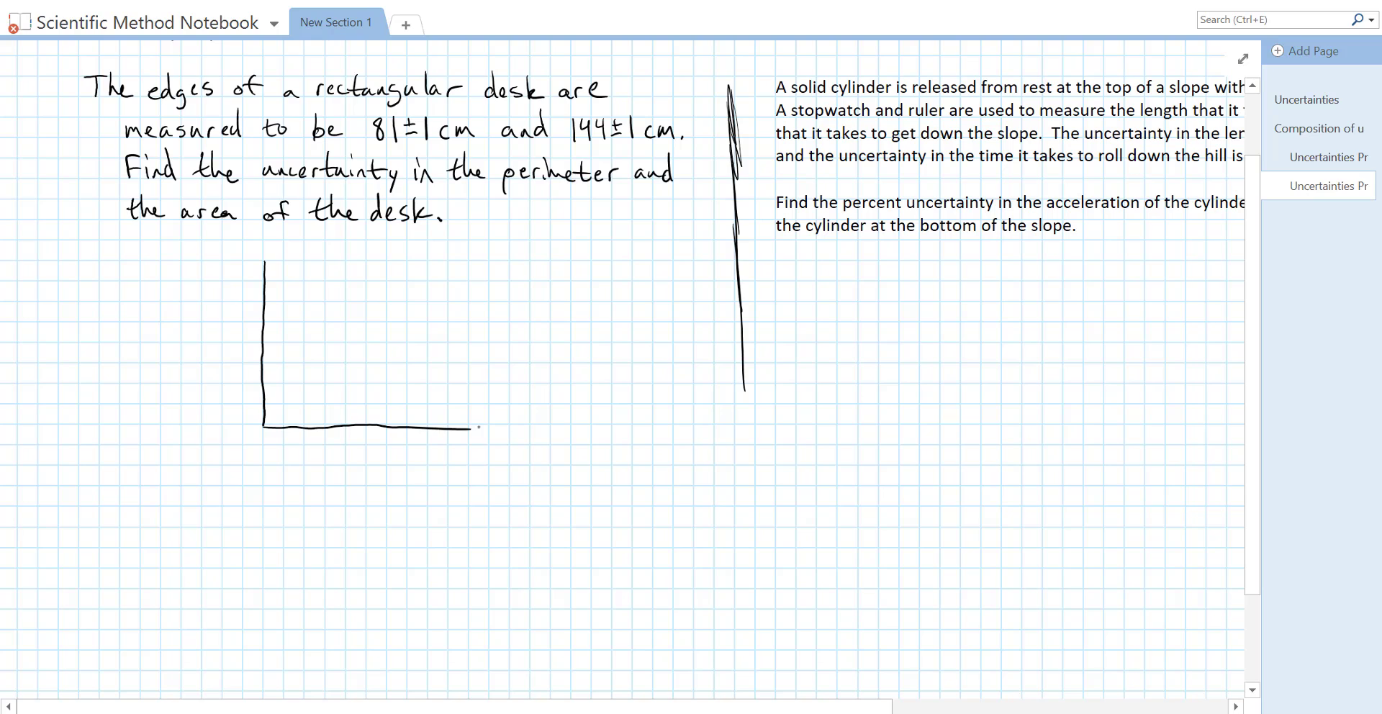
{"action": "left_click_drag", "start_coordinate": [462, 429], "coordinate": [498, 425]}
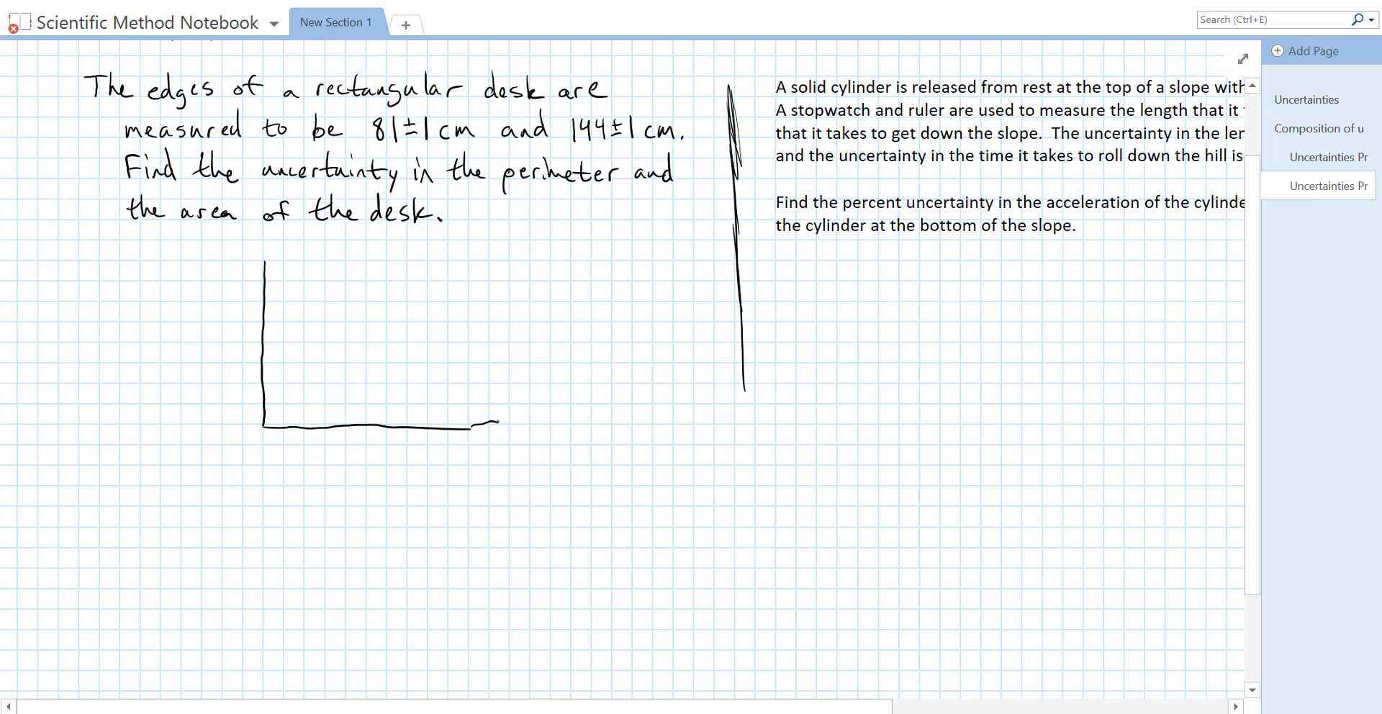
{"action": "left_click_drag", "start_coordinate": [489, 257], "coordinate": [496, 423]}
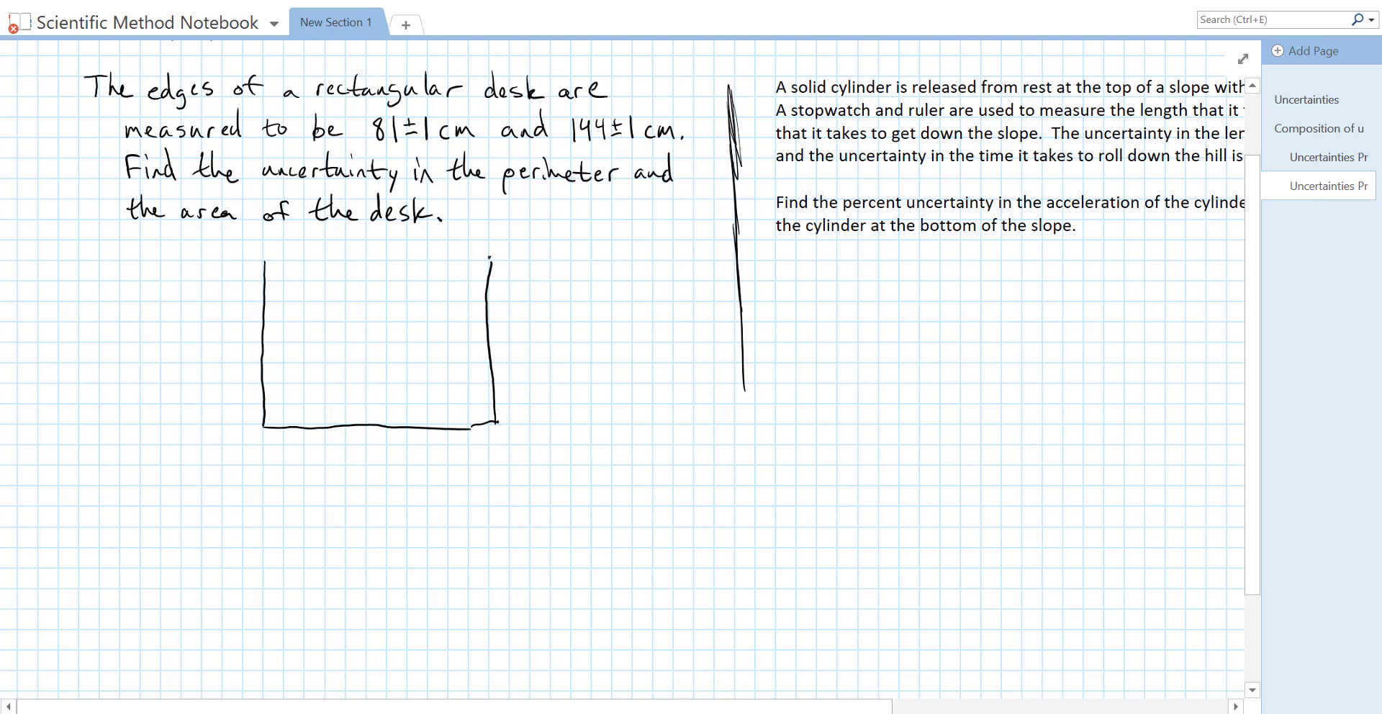
{"action": "left_click_drag", "start_coordinate": [268, 262], "coordinate": [491, 258]}
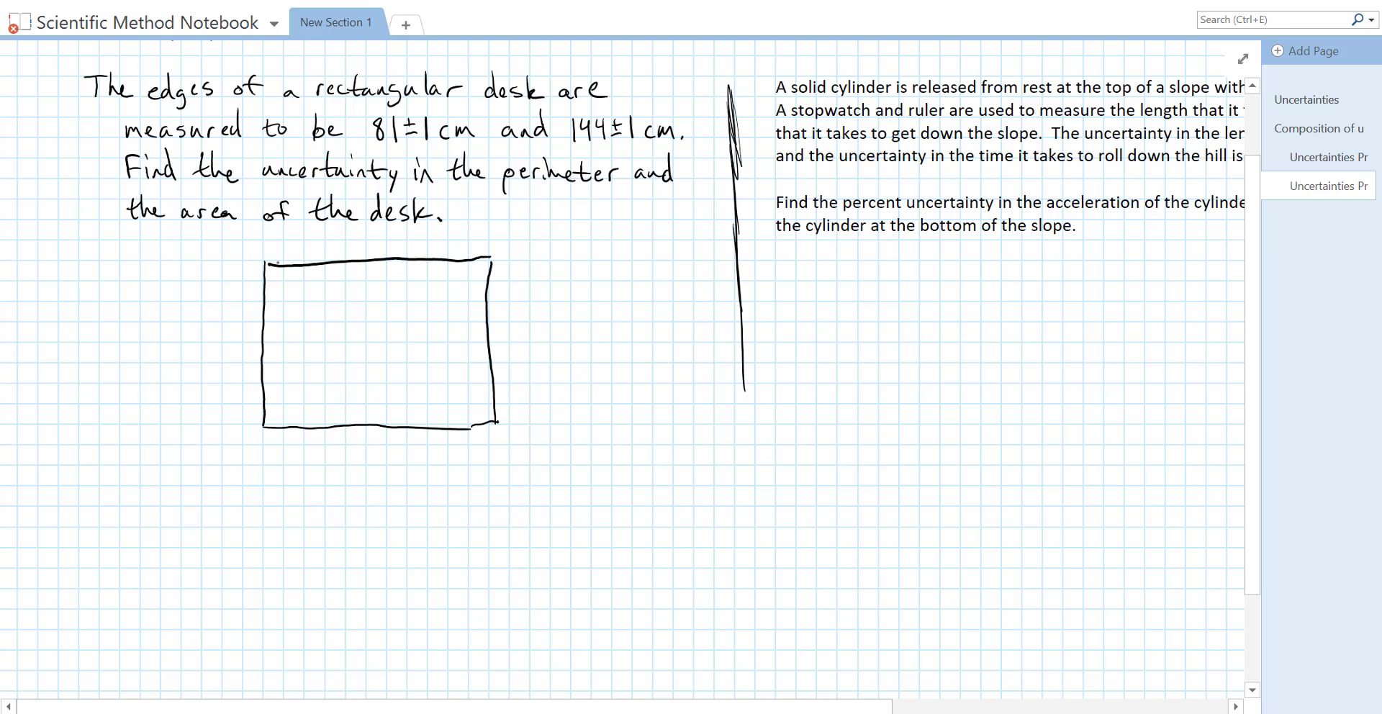
{"action": "left_click_drag", "start_coordinate": [357, 437], "coordinate": [363, 453]}
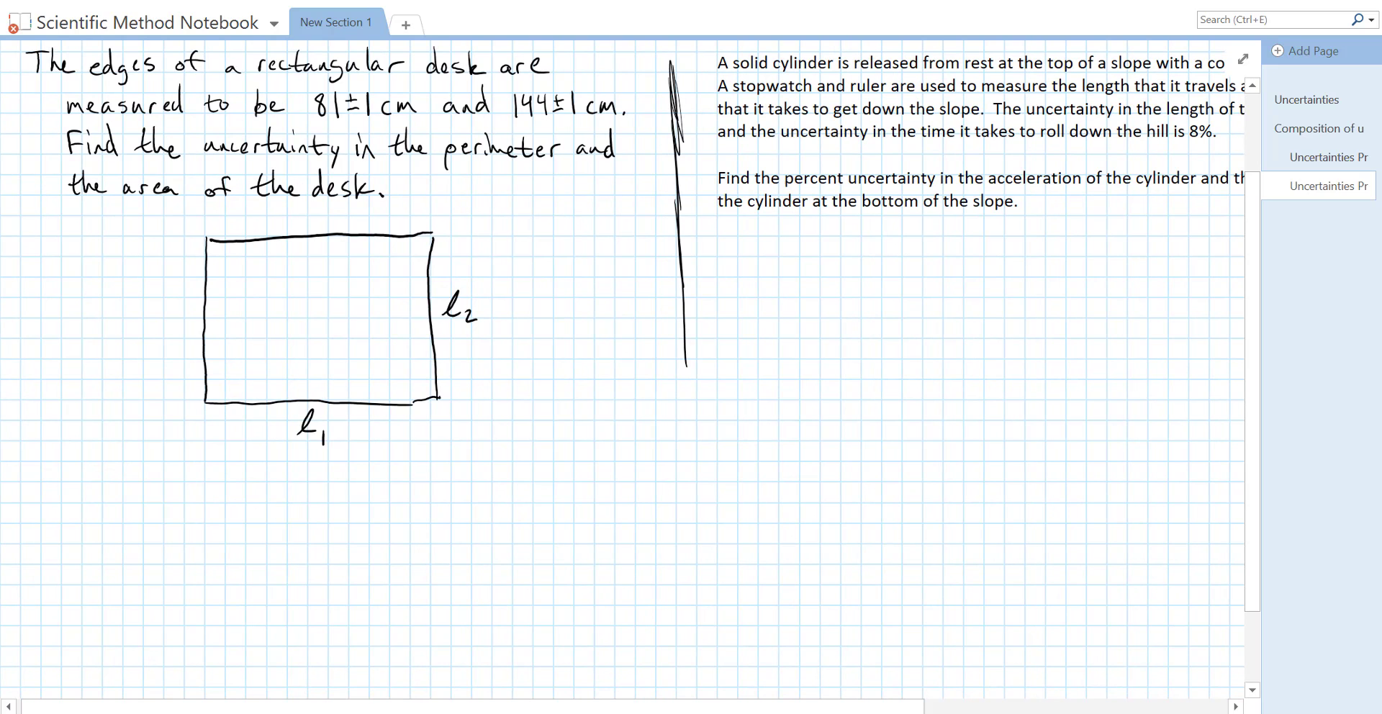
Handwrite the perimeter formula P = l₁ + l₂ + l₁ + l₂ under the diagram.
{"action": "scroll", "scroll_direction": "down", "scroll_amount": 3}
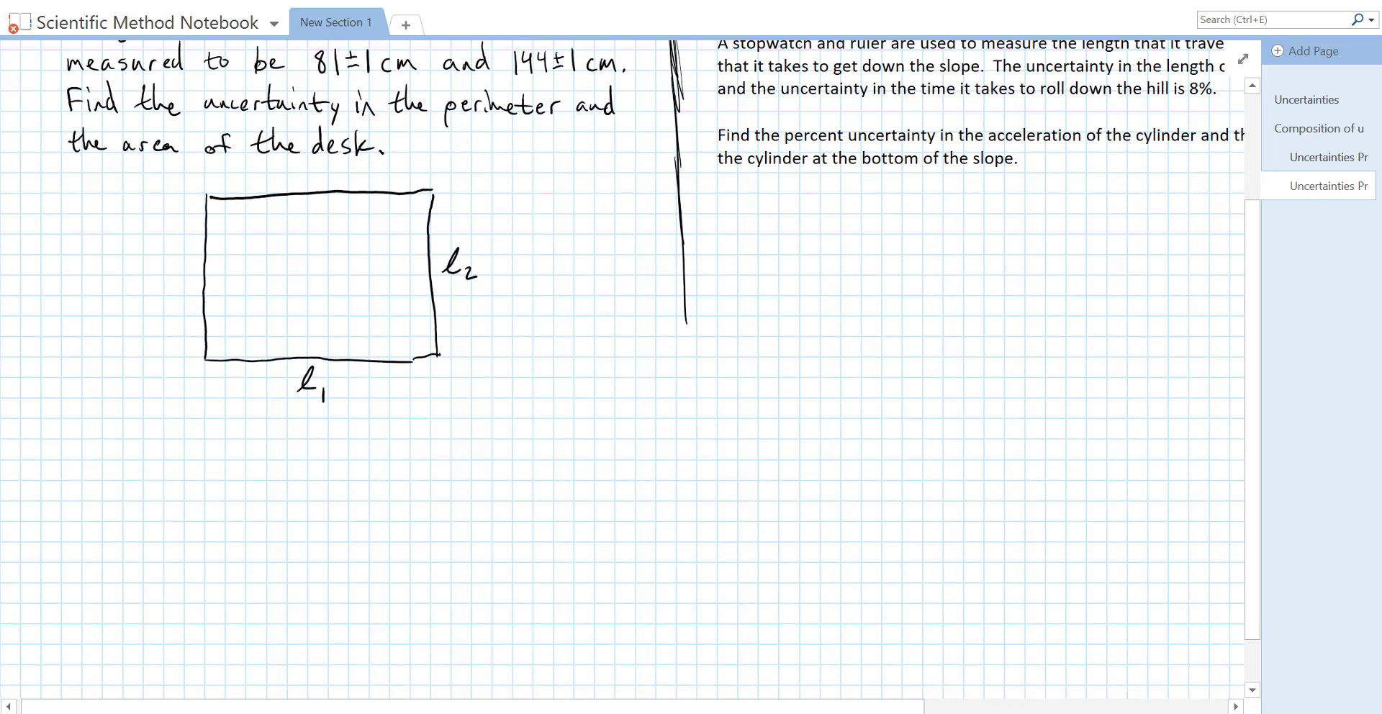
{"action": "scroll", "scroll_direction": "down", "scroll_amount": 3}
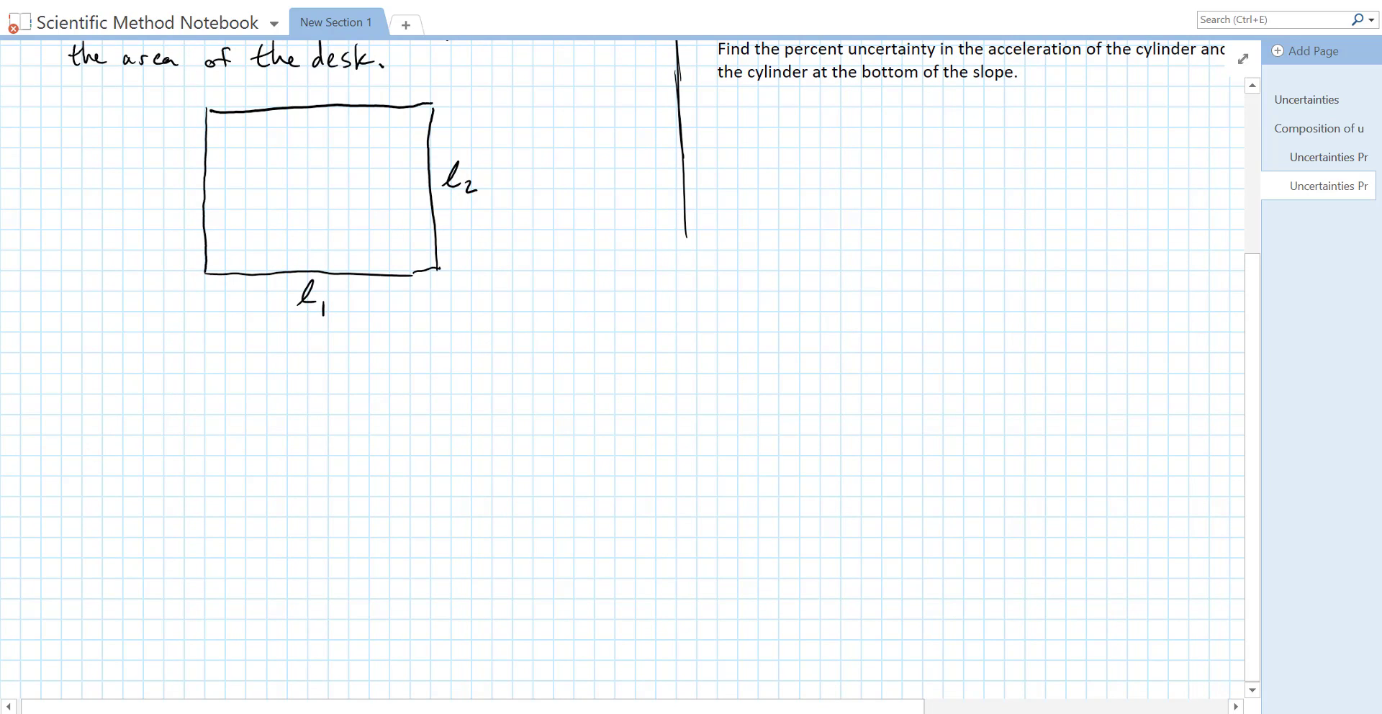
{"action": "type", "text": "P."}
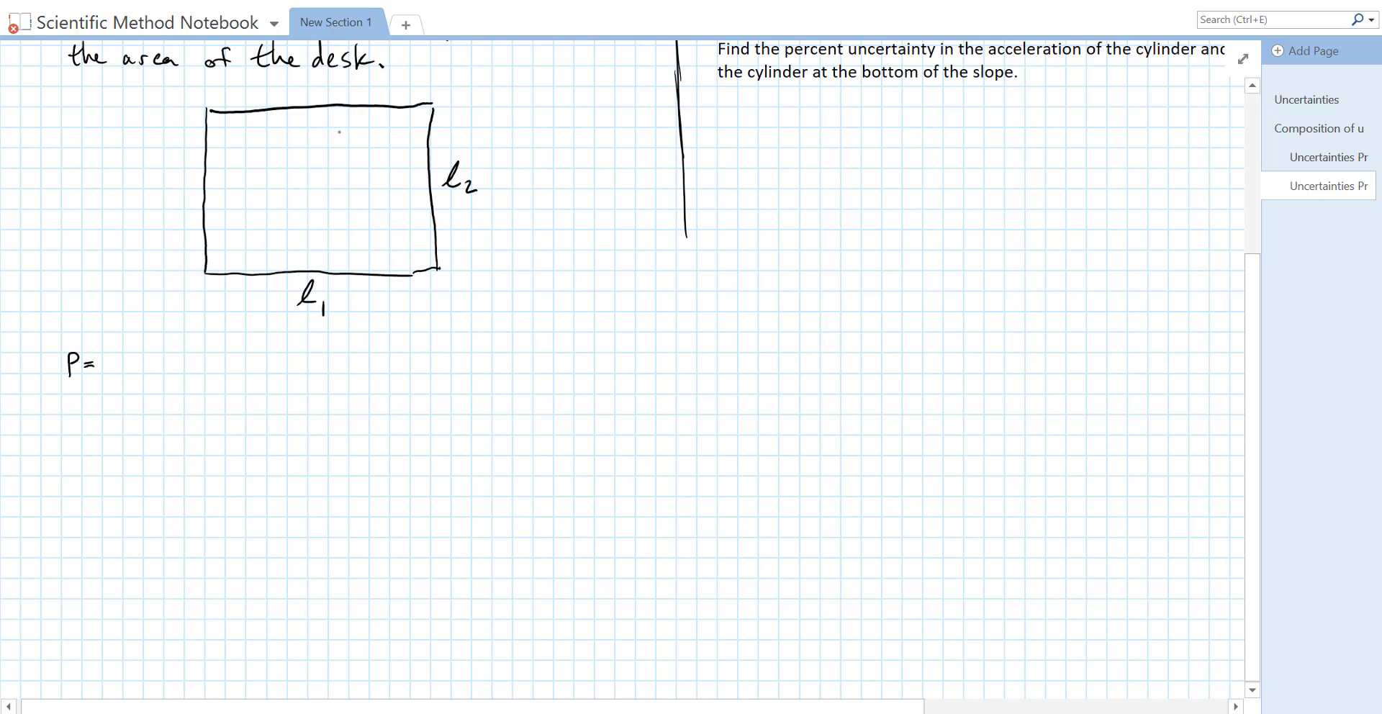
{"action": "left_click", "coordinate": [363, 399]}
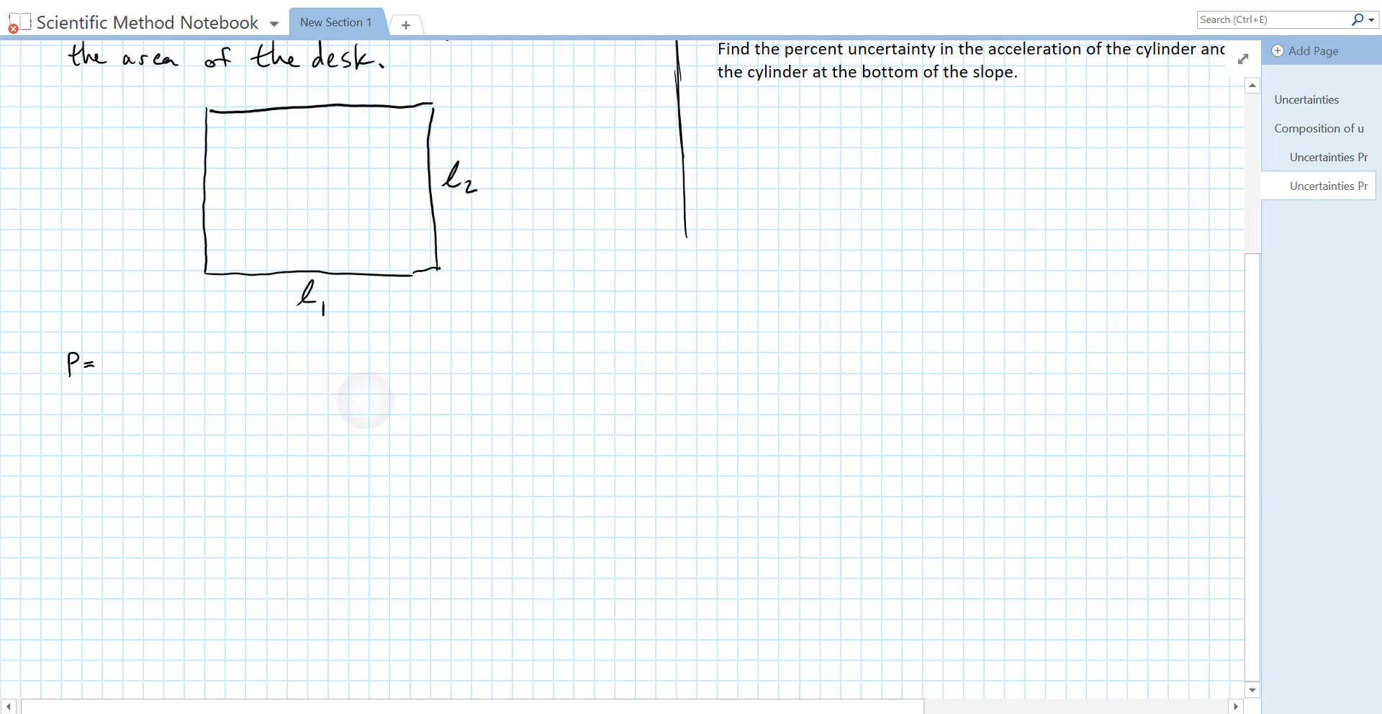
{"action": "type", "text": "l₁+l₂+l₁+l₂"}
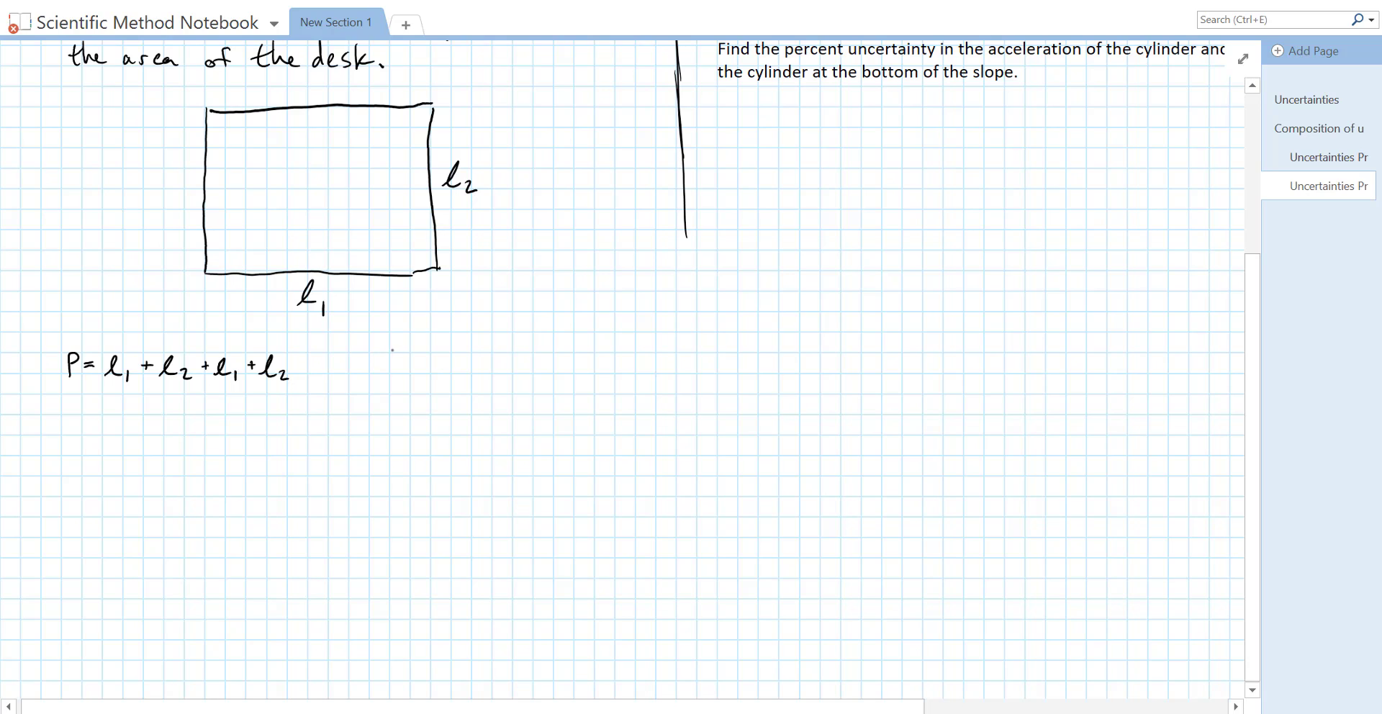
Write the addition rule 'for z = a ± b, Δz = Δa + Δb' beside the perimeter formula.
{"action": "type", "text": "f."}
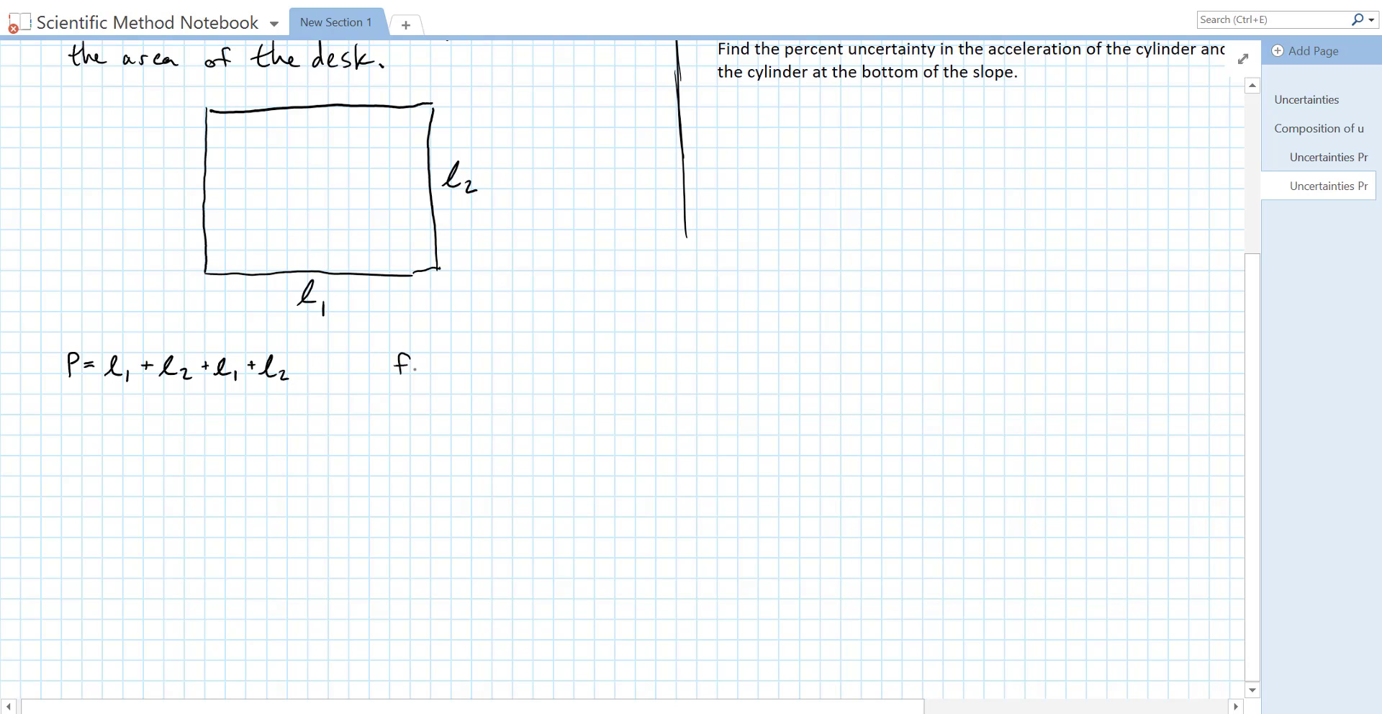
{"action": "type", "text": "for"}
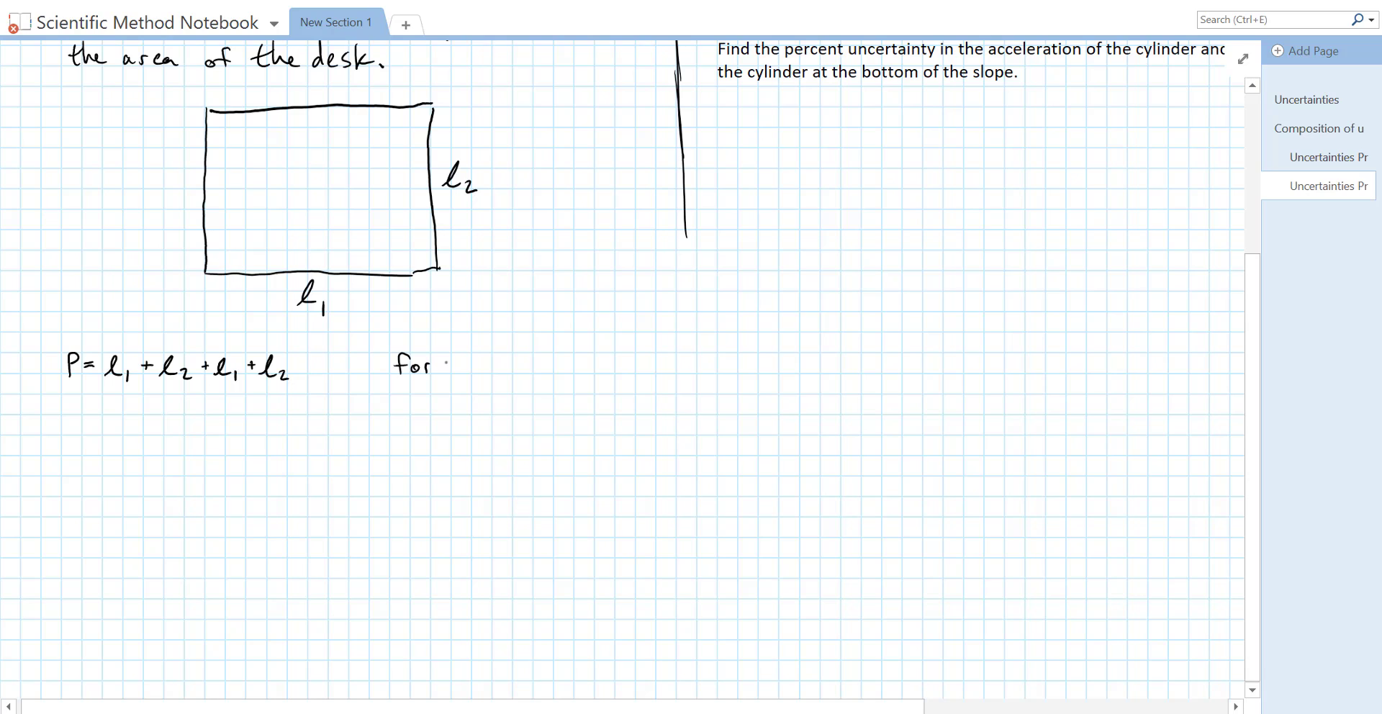
{"action": "type", "text": "z= a+"}
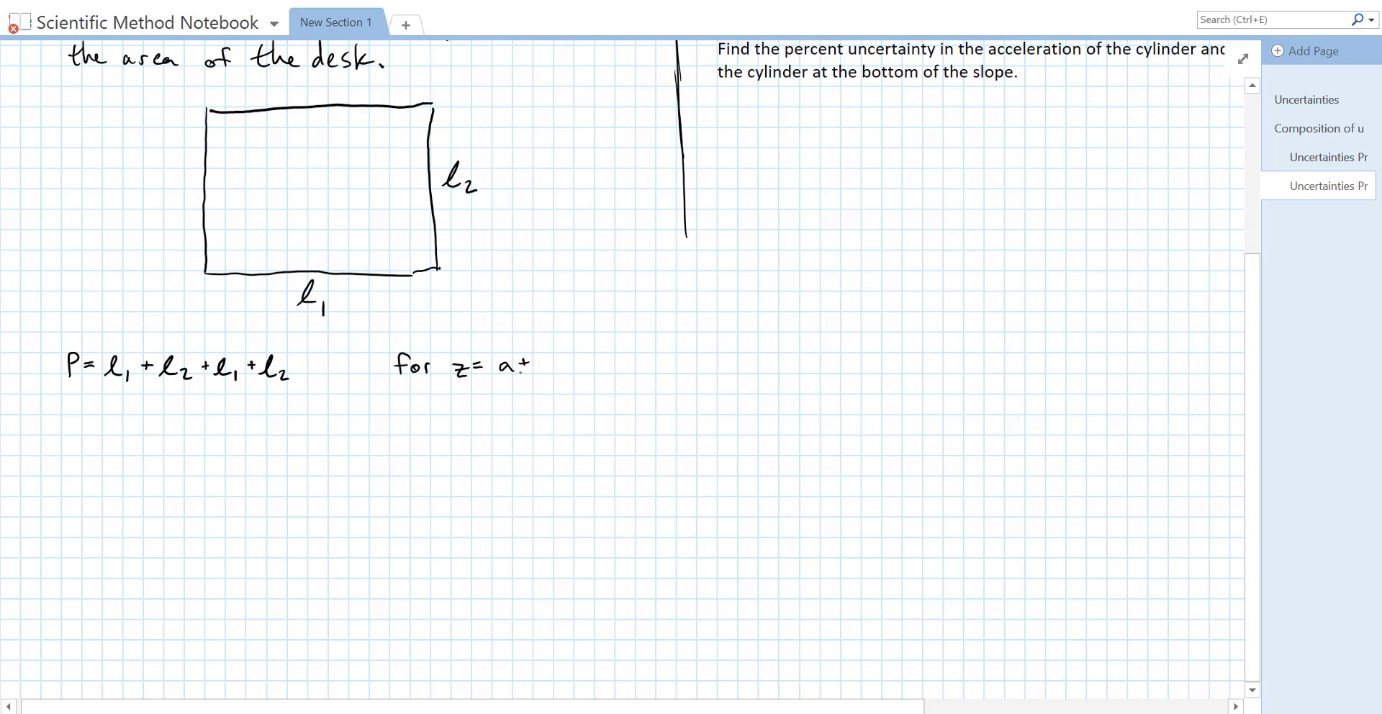
{"action": "type", "text": "b"}
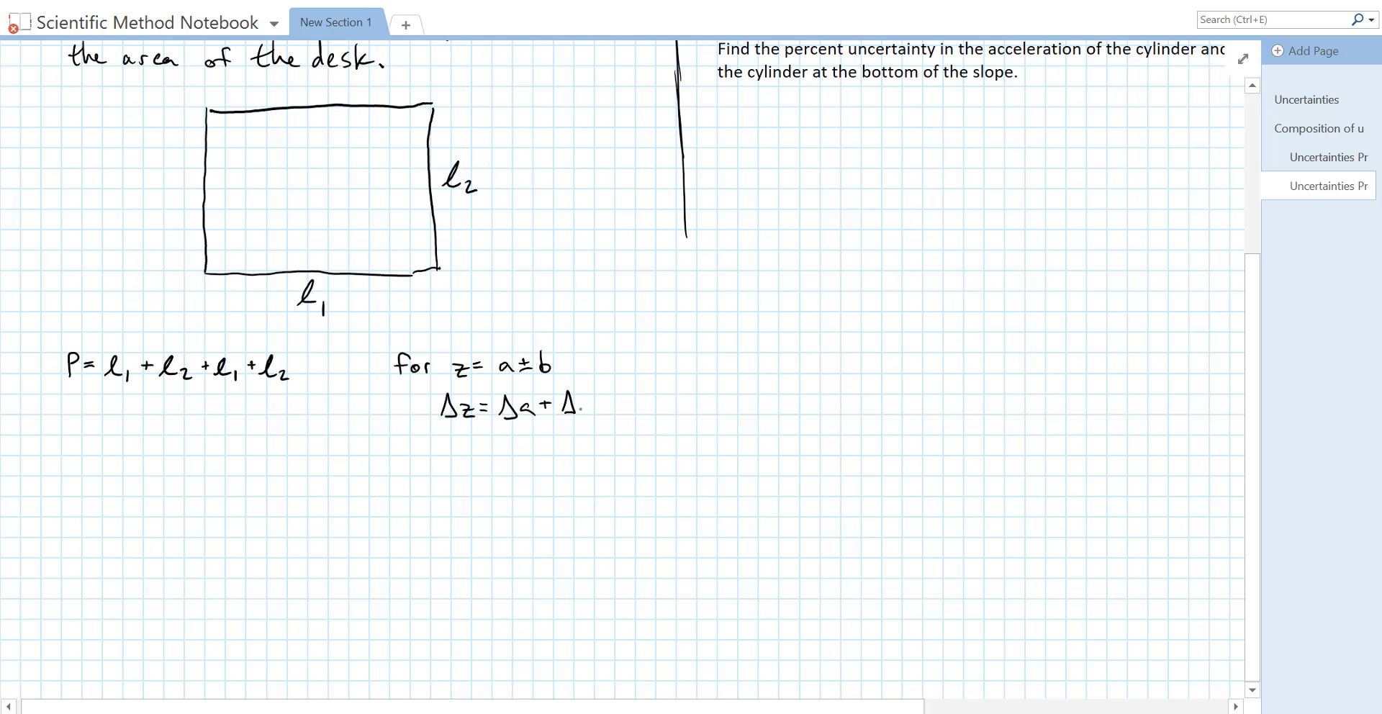
{"action": "type", "text": "b"}
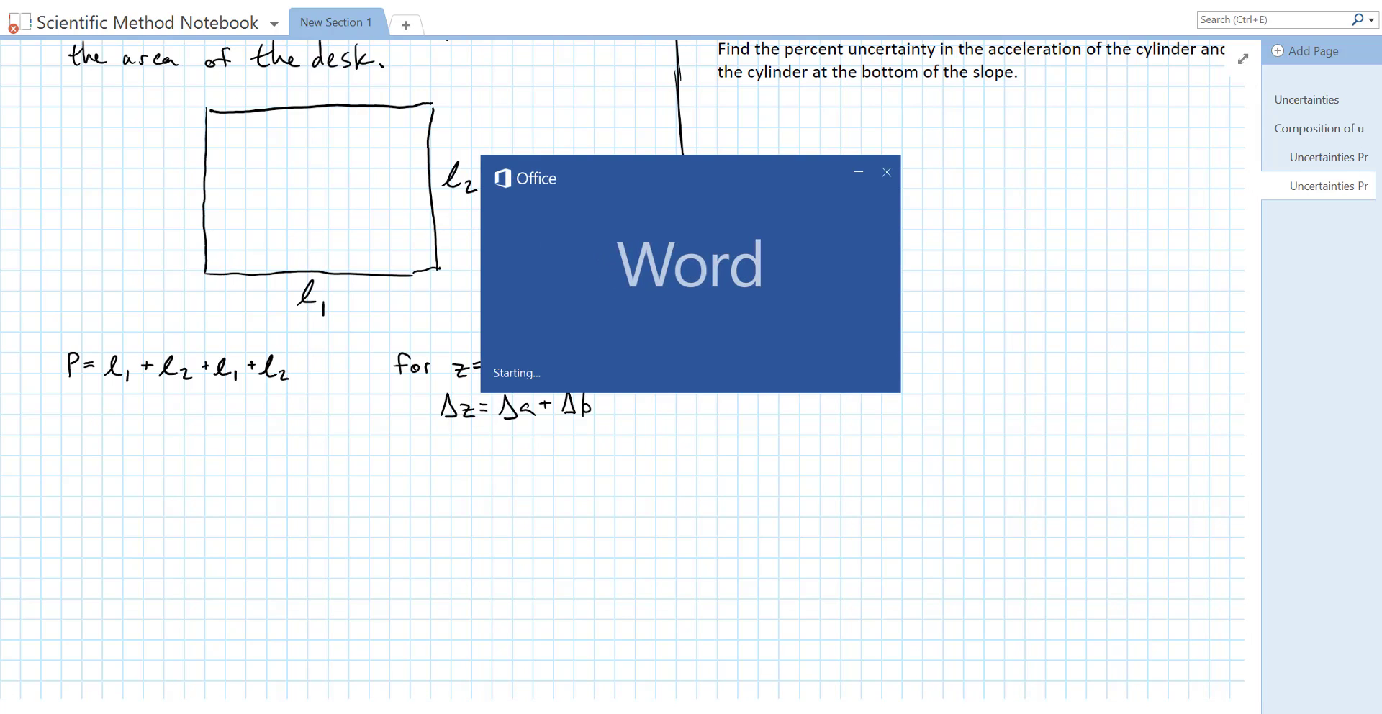
{"action": "left_click", "coordinate": [885, 172]}
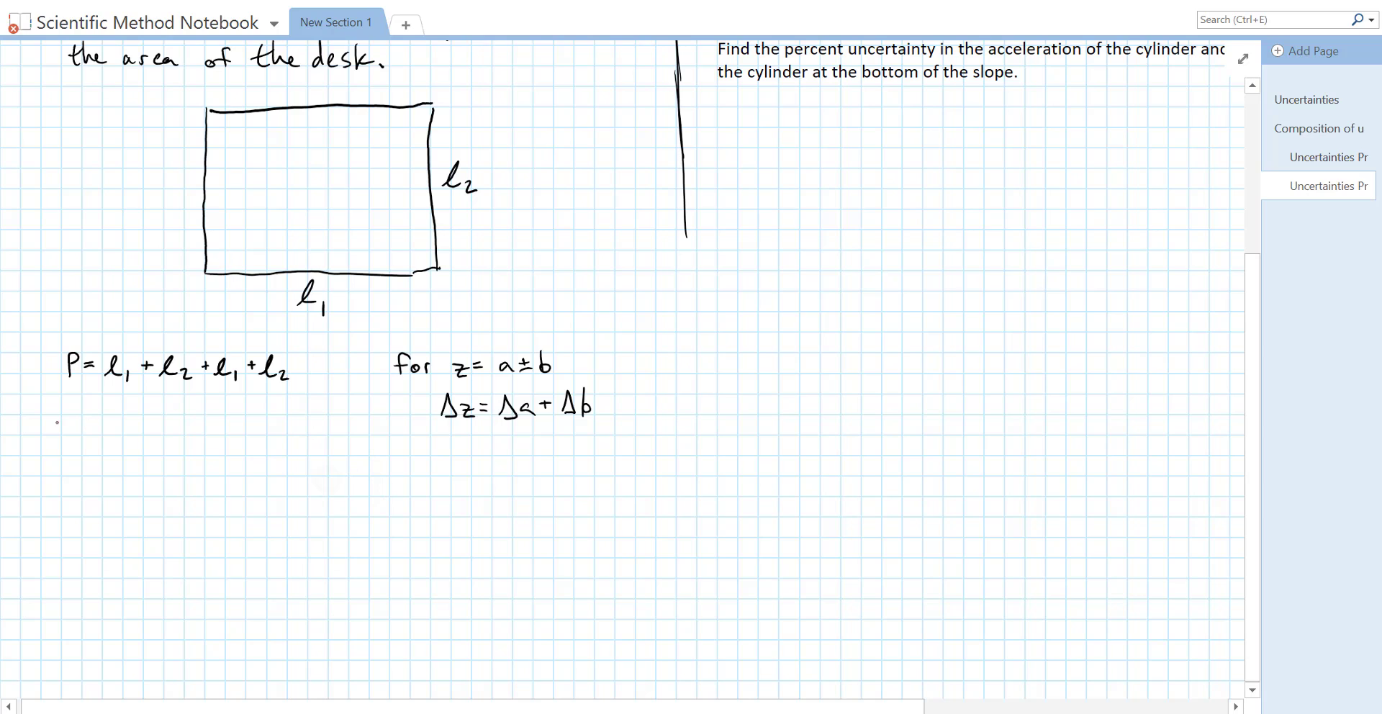
In red, write ΔP = Δl₁ + Δl₂ + Δl₁ + Δl₂.
{"action": "type", "text": "ΔP-"}
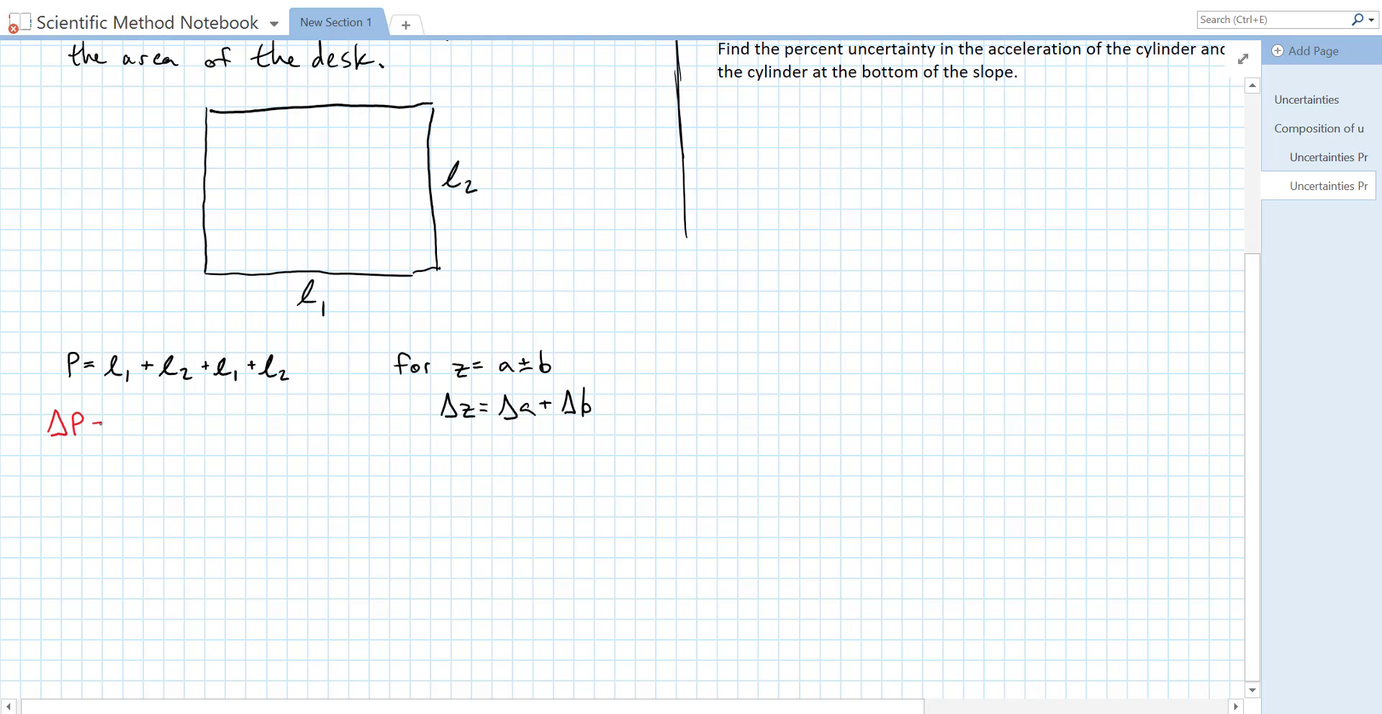
{"action": "type", "text": "= Δ"}
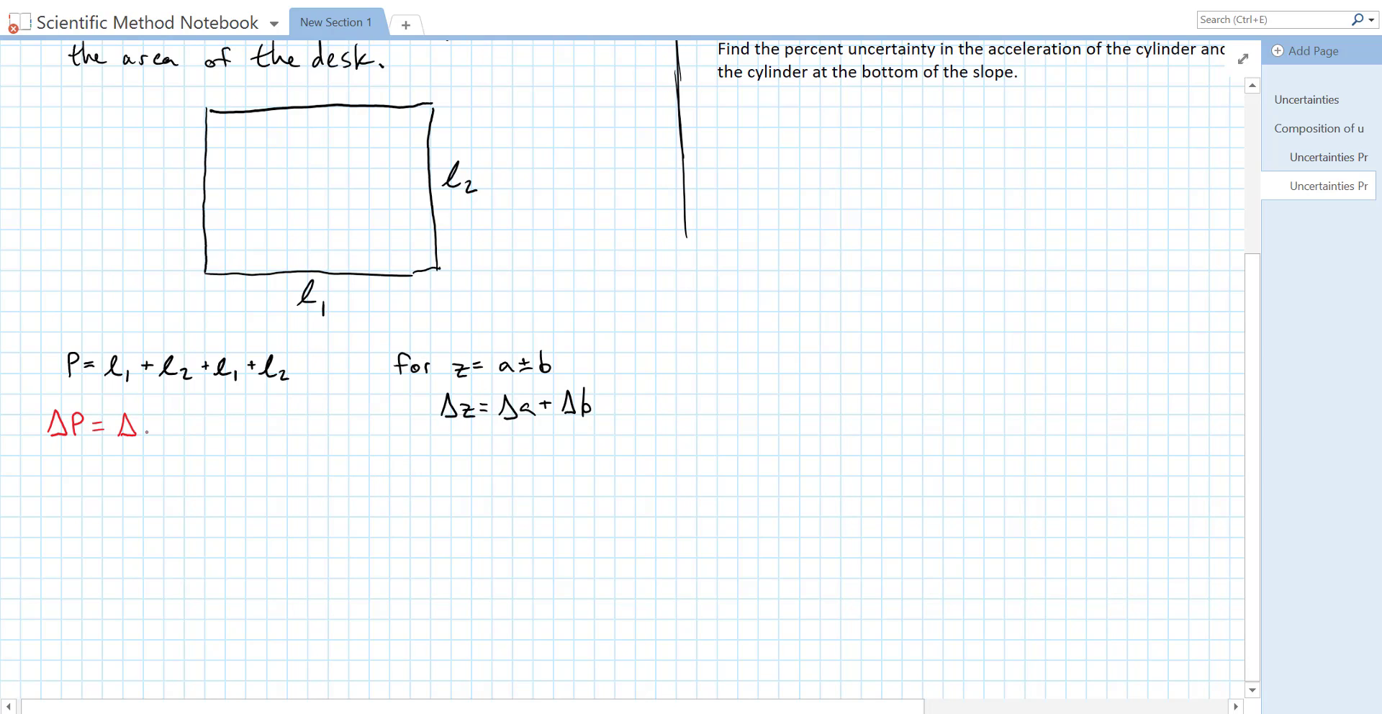
{"action": "type", "text": "ℓ₁"}
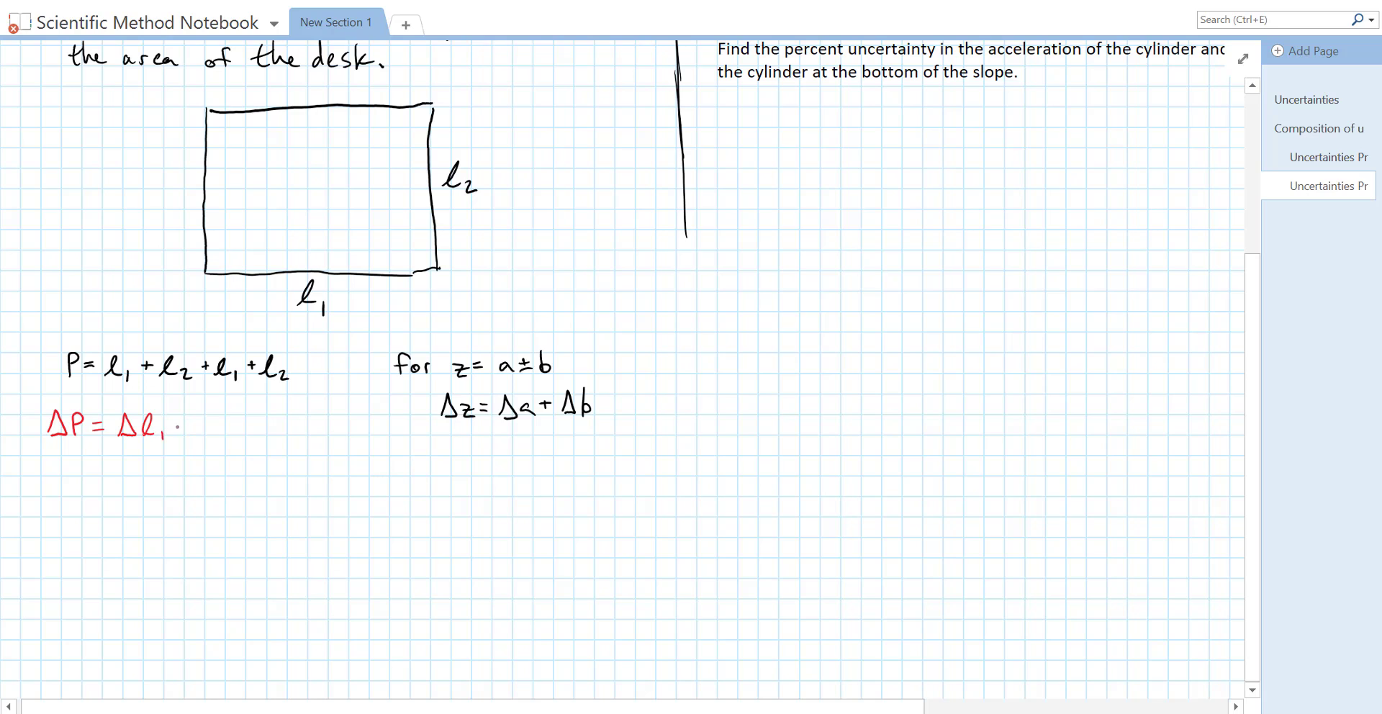
{"action": "type", "text": "+Δl"}
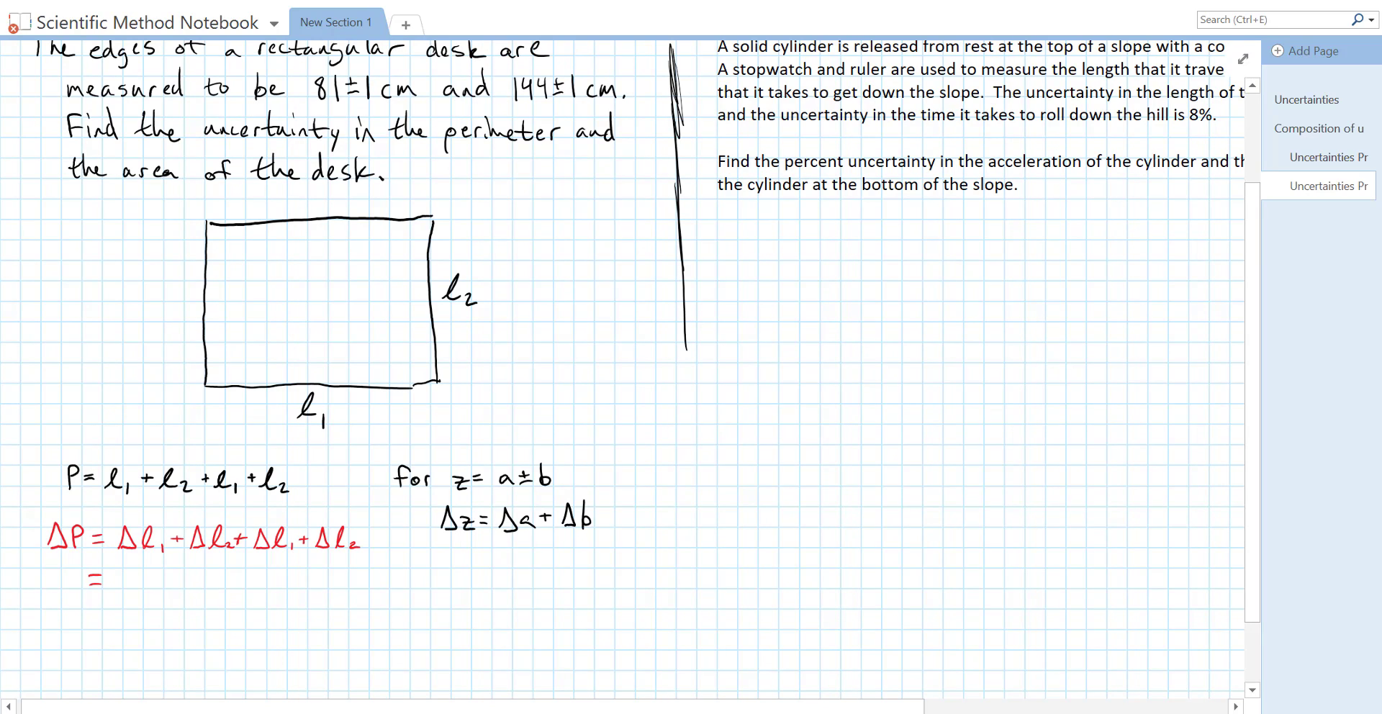
{"action": "scroll", "scroll_direction": "down", "scroll_amount": 3}
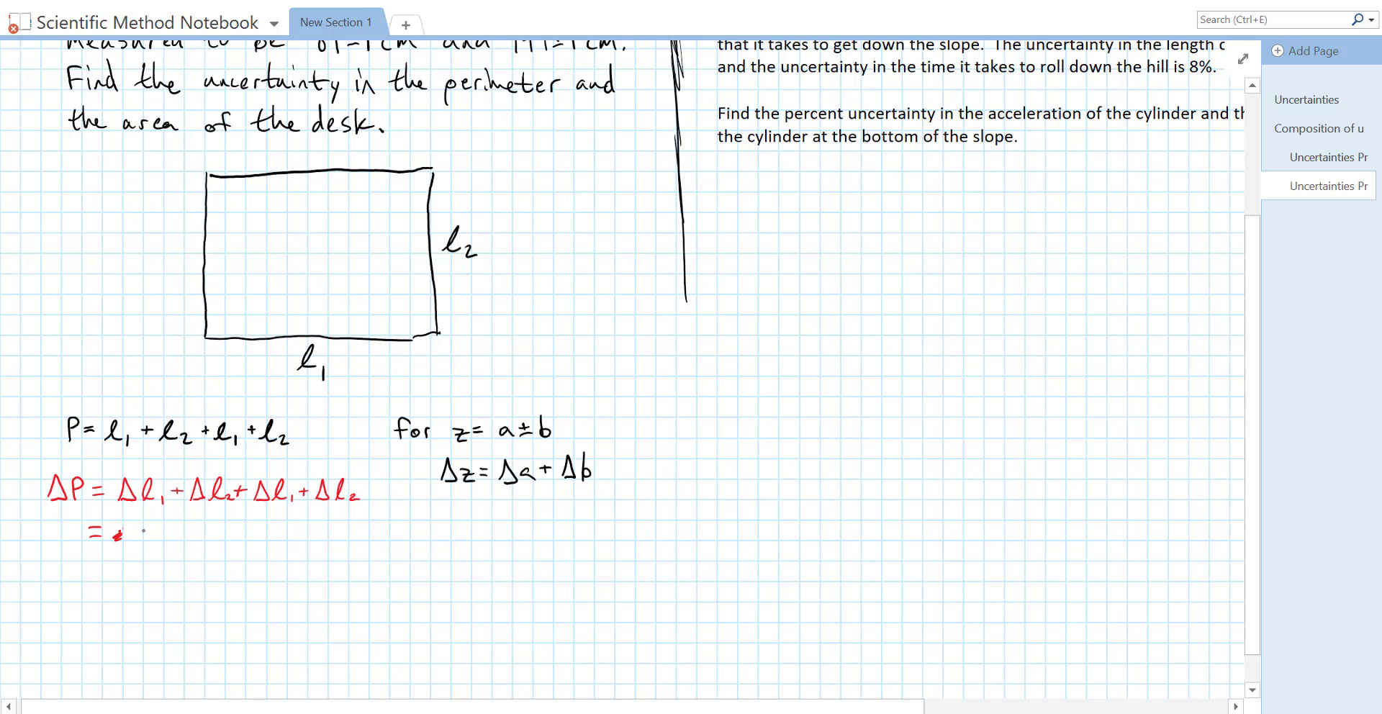
Continue = 2Δl₁ + 2Δl₂ = 2(1cm) + 2(1cm), reach ΔP = 4 cm and box it.
{"action": "type", "text": "2Δl₁ + 2"}
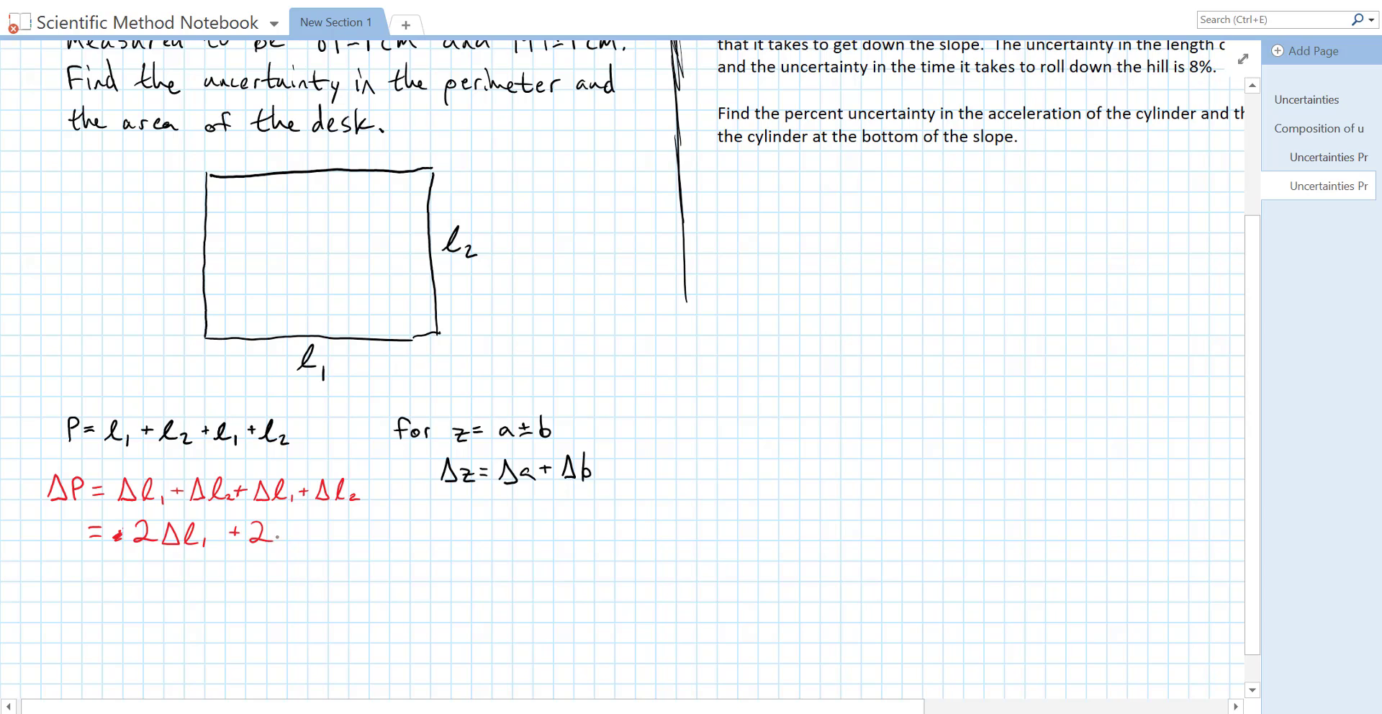
{"action": "type", "text": "Δl₂"}
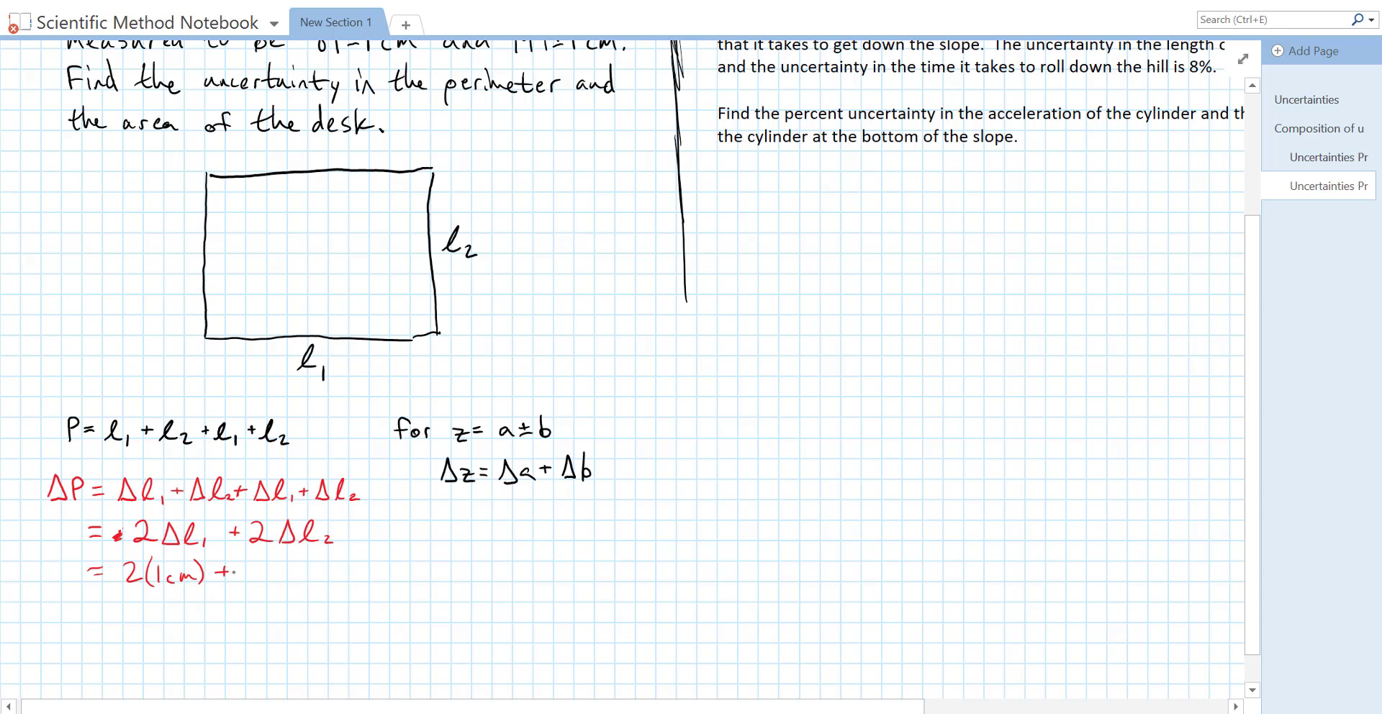
{"action": "type", "text": "2(1cm"}
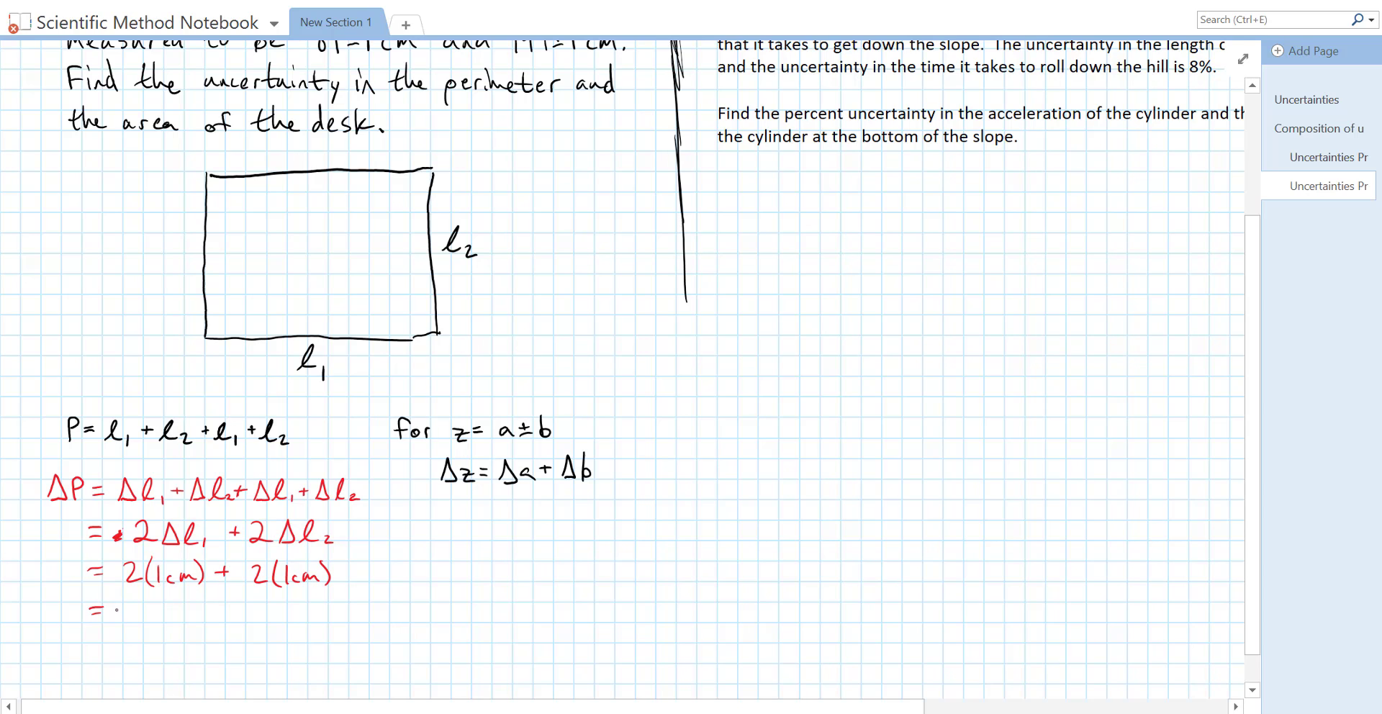
{"action": "type", "text": "4"}
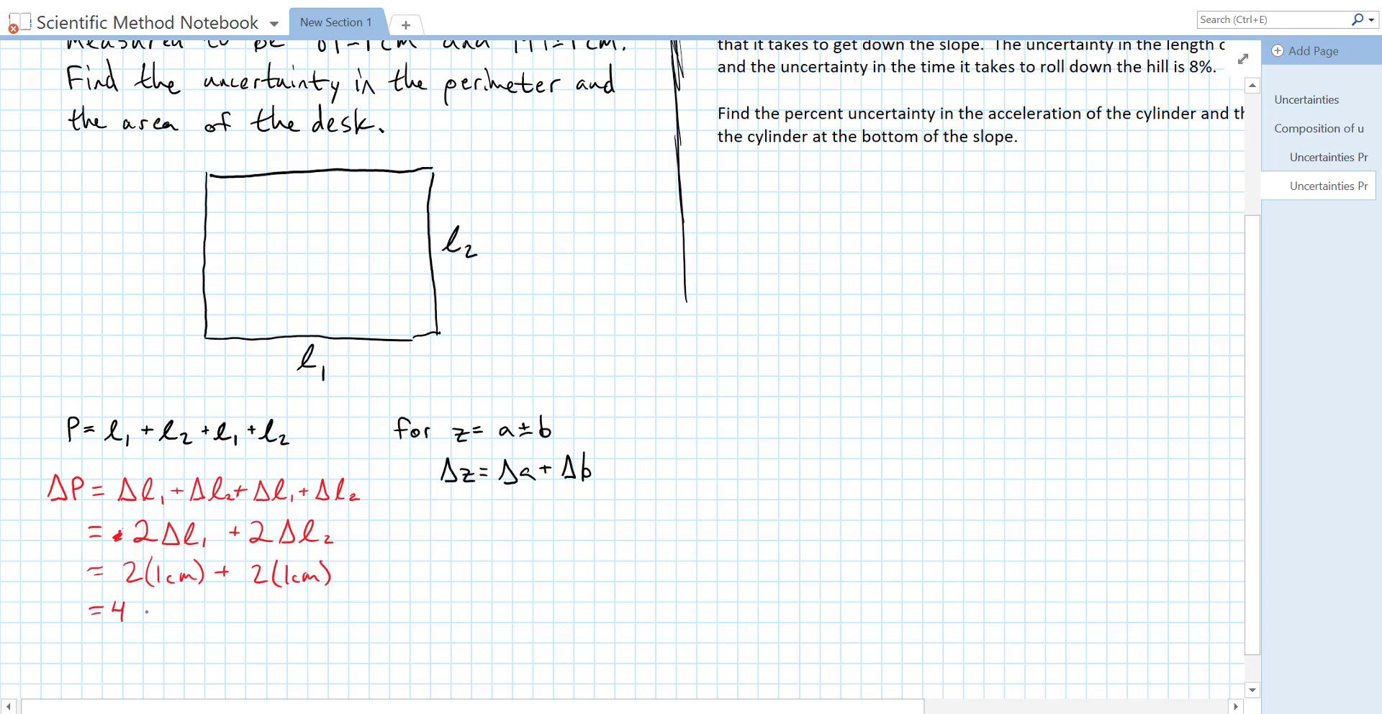
{"action": "type", "text": "cm"}
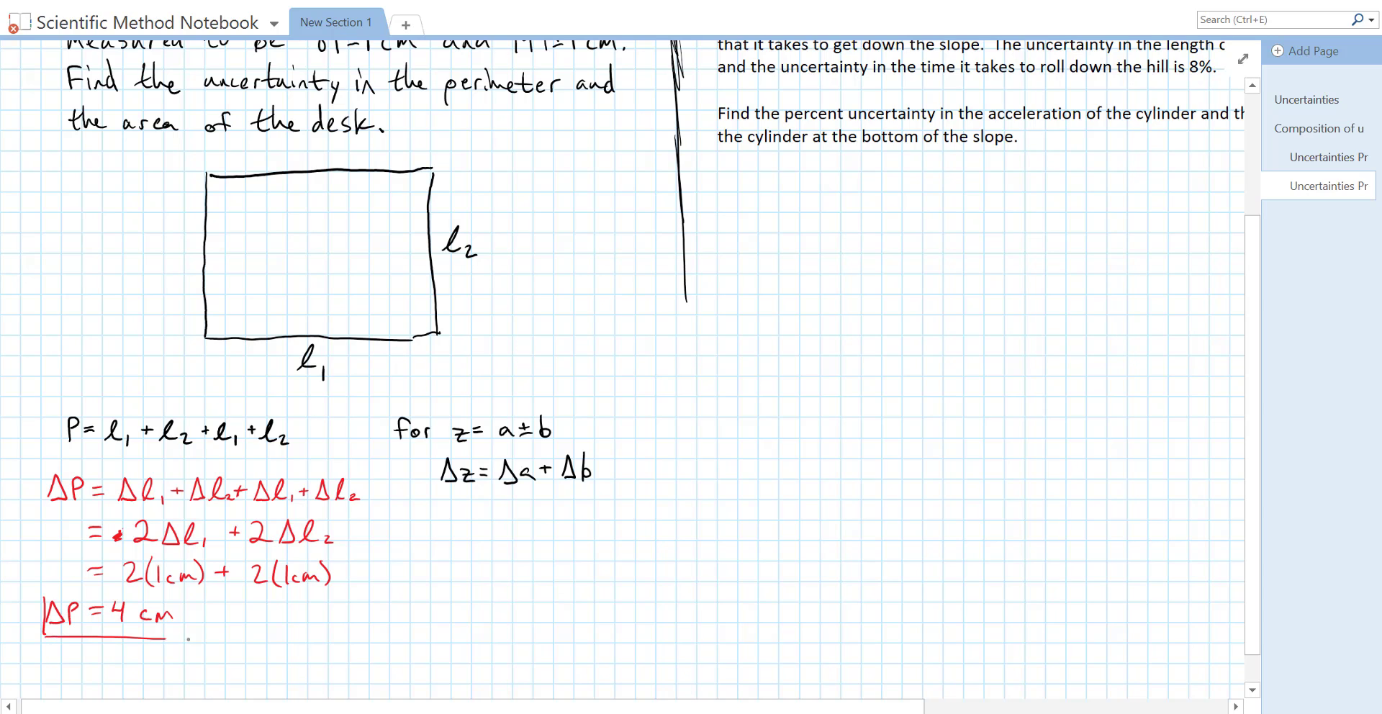
{"action": "left_click_drag", "start_coordinate": [42, 590], "coordinate": [186, 618]}
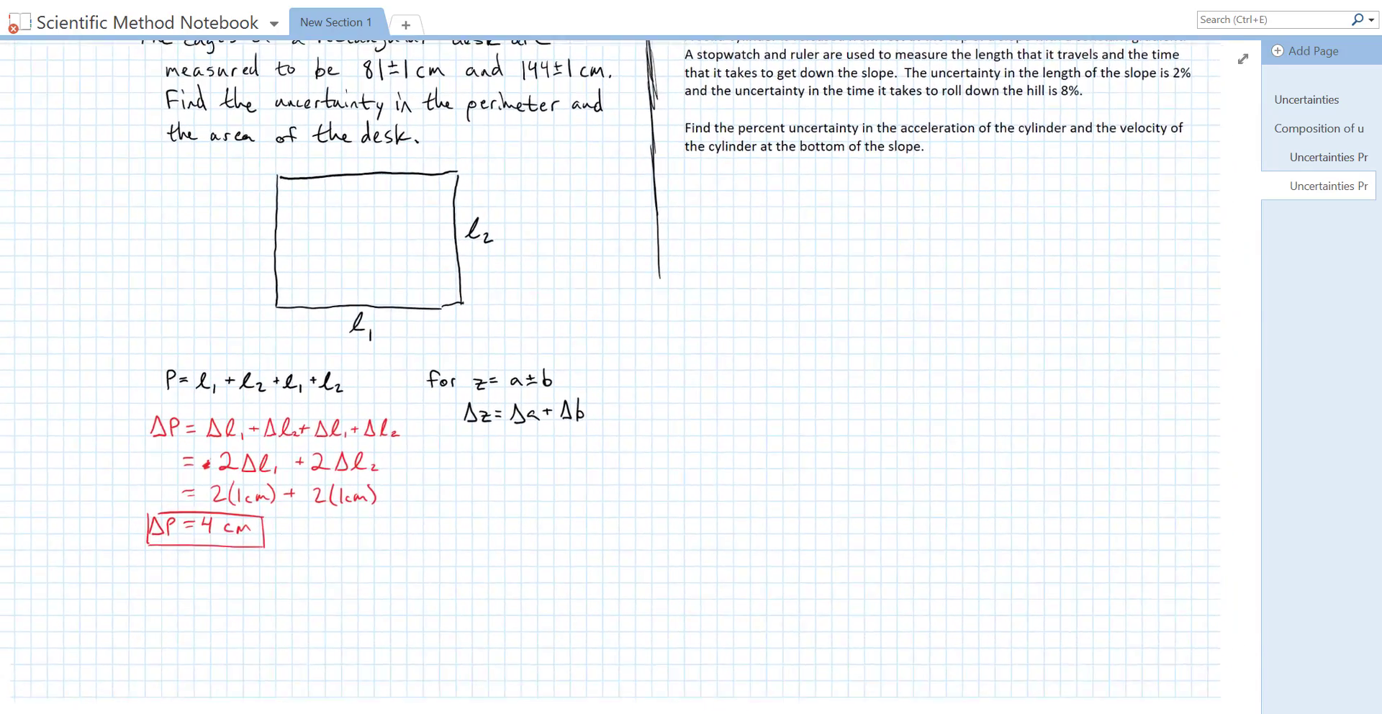
Draw a dividing line under the perimeter work and write A = l1·l2 with 'for' beside it.
{"action": "scroll", "scroll_direction": "down", "scroll_amount": 3}
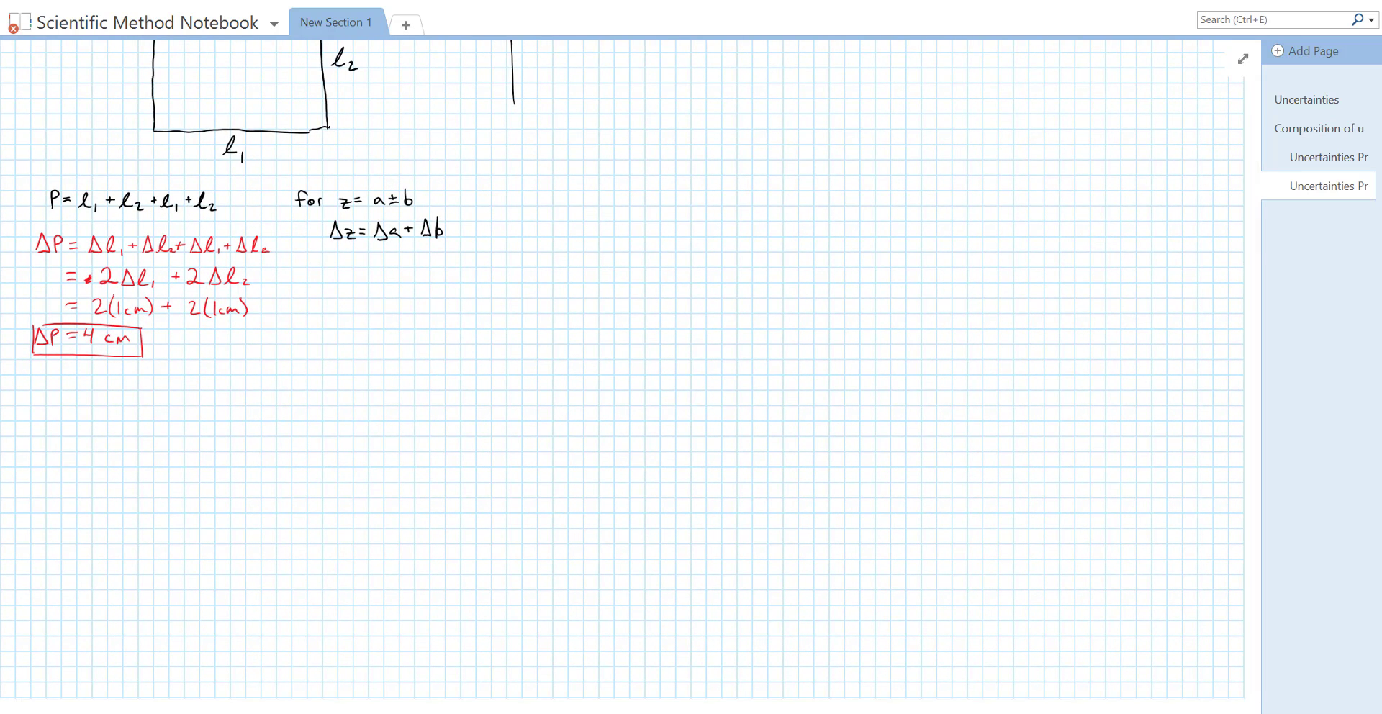
{"action": "left_click_drag", "start_coordinate": [26, 370], "coordinate": [364, 377]}
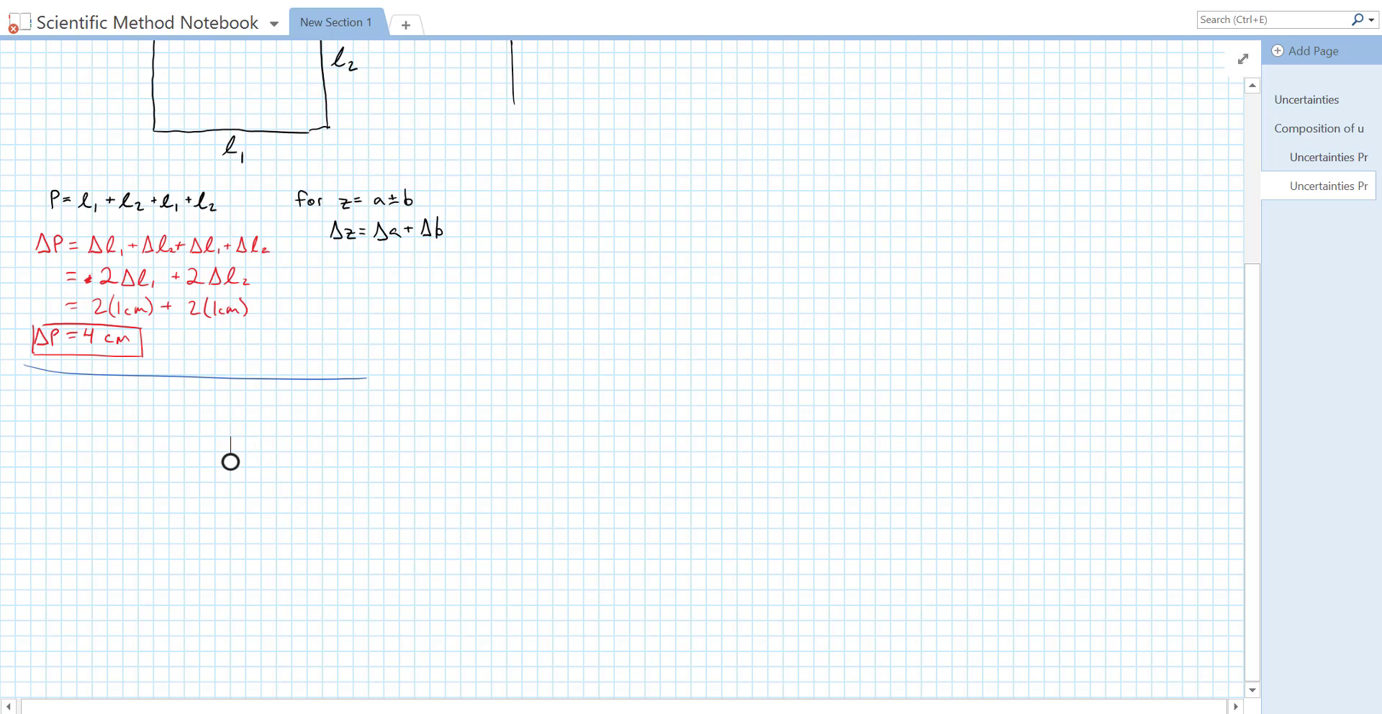
{"action": "type", "text": "A="}
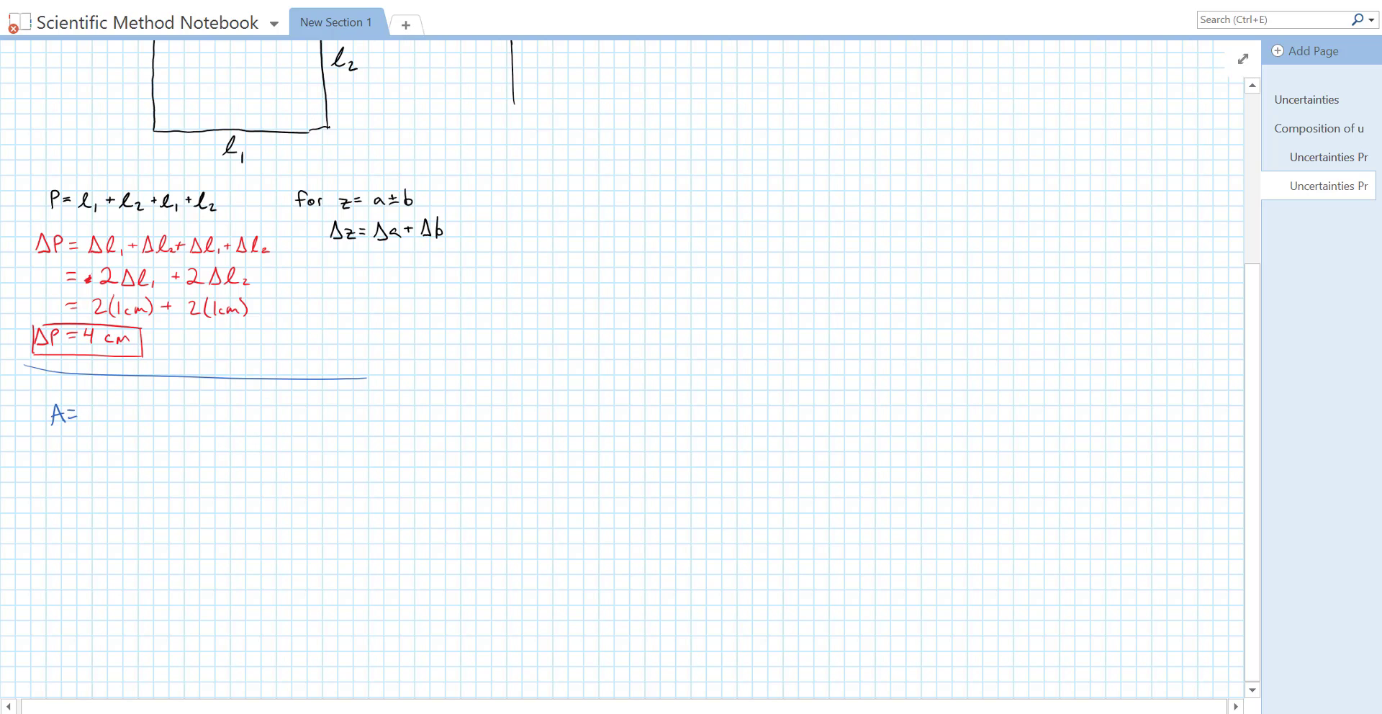
{"action": "left_click", "coordinate": [88, 414]}
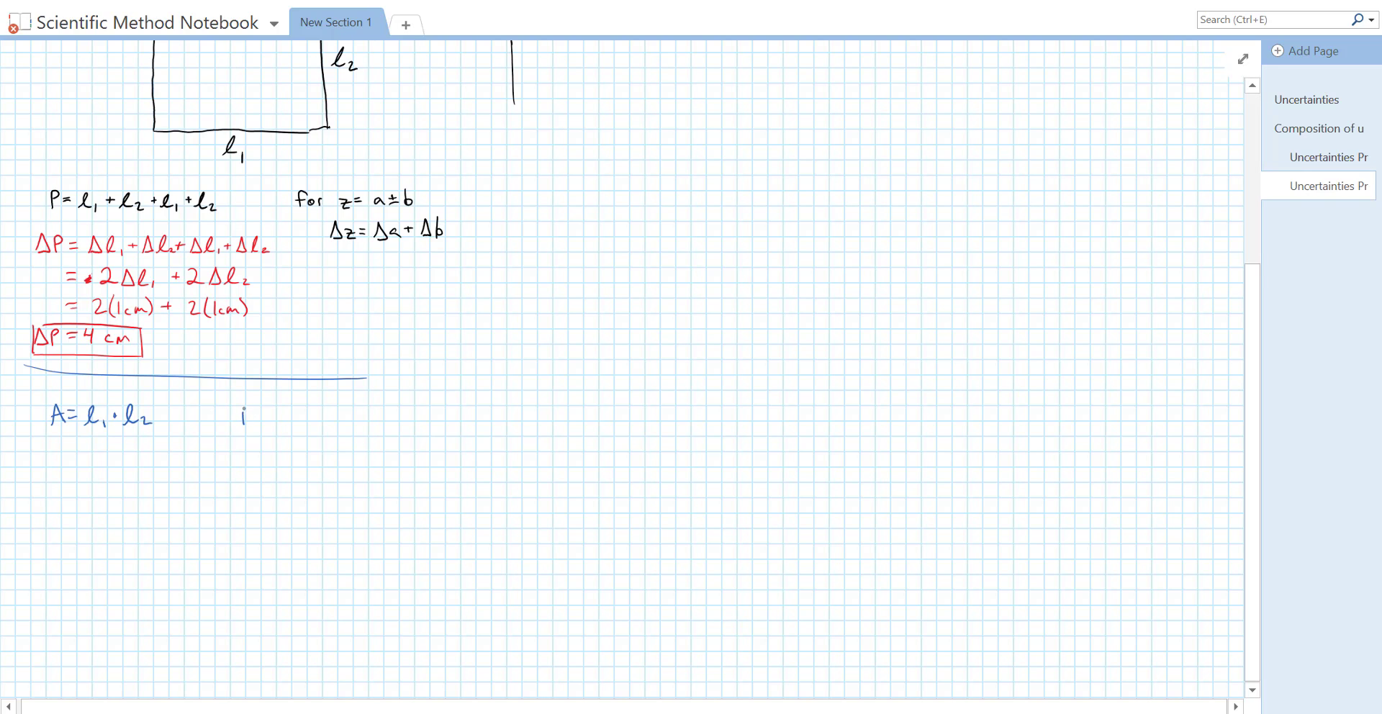
{"action": "type", "text": "for"}
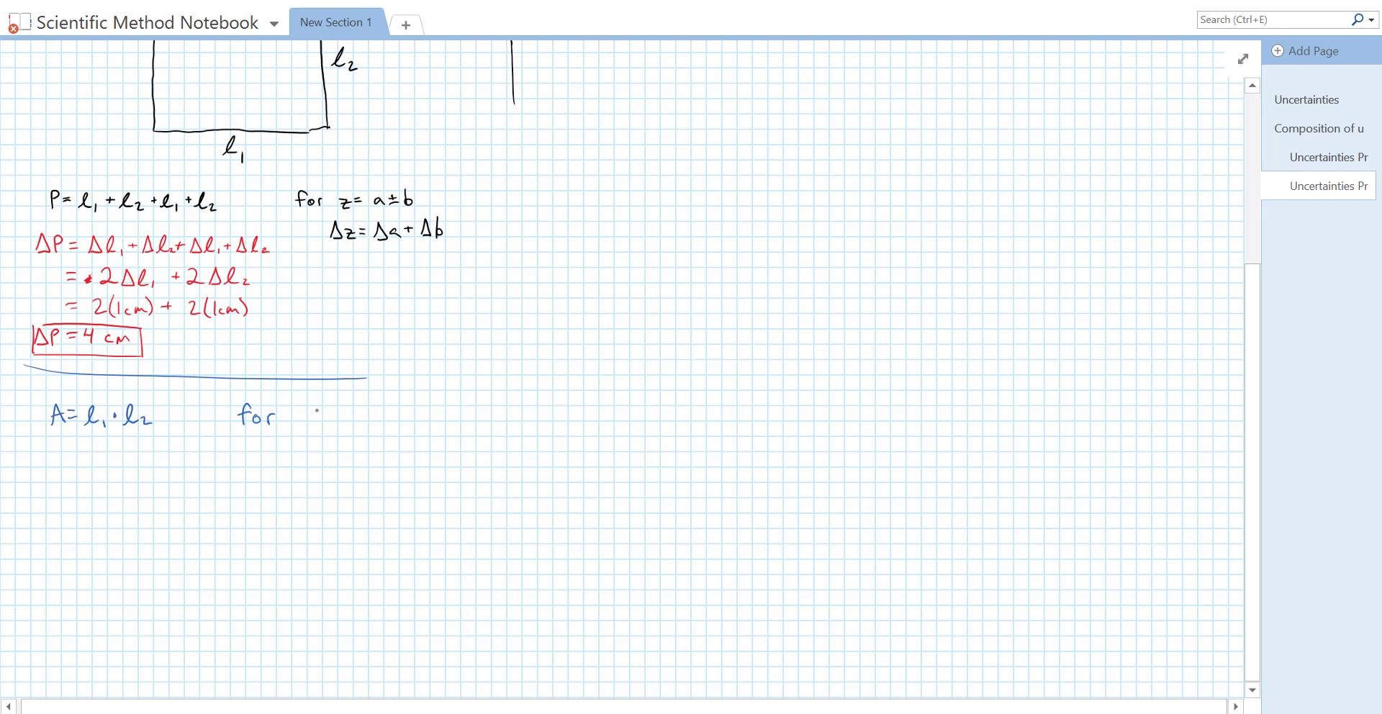
Write 'for z = ab/c, Δz/z = Δa/a + Δb/b + Δc/c' and the red ΔA/A = Δl1/l1 + Δl2/l2.
{"action": "type", "text": "z= ab/c"}
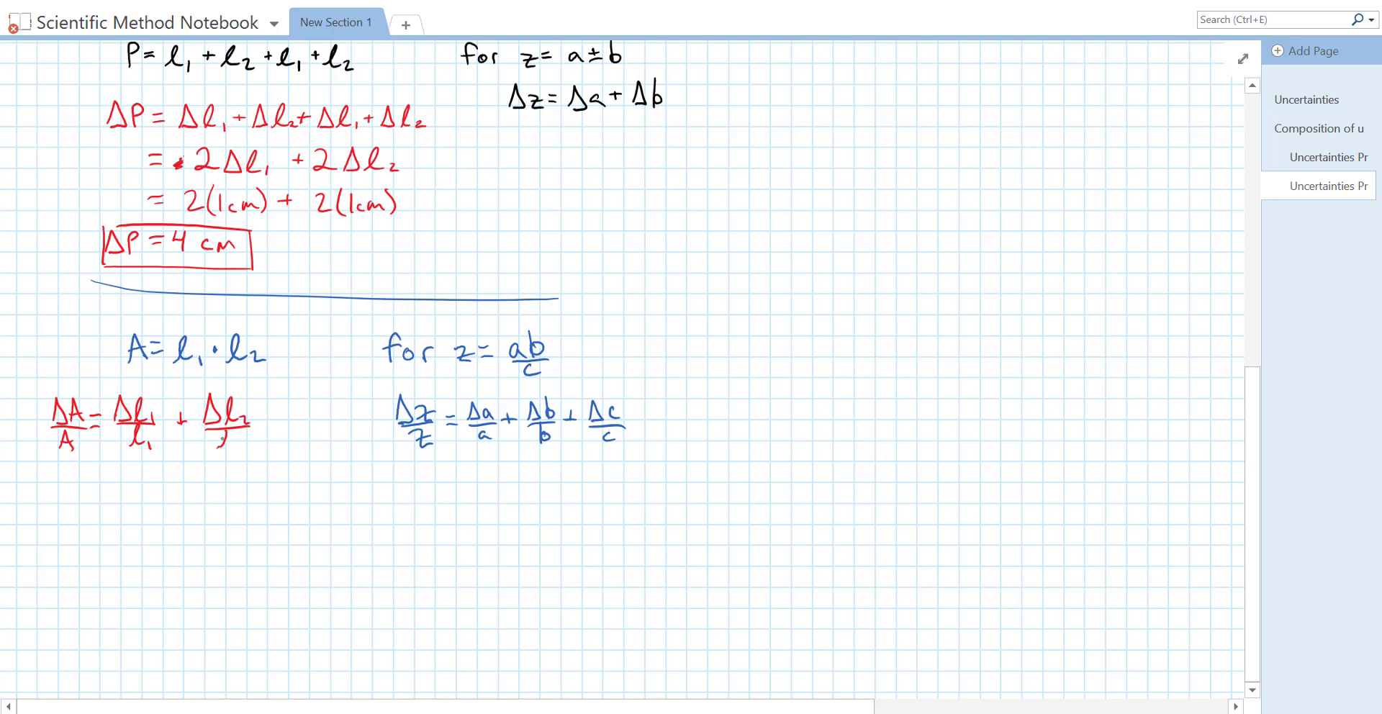
{"action": "type", "text": "2"}
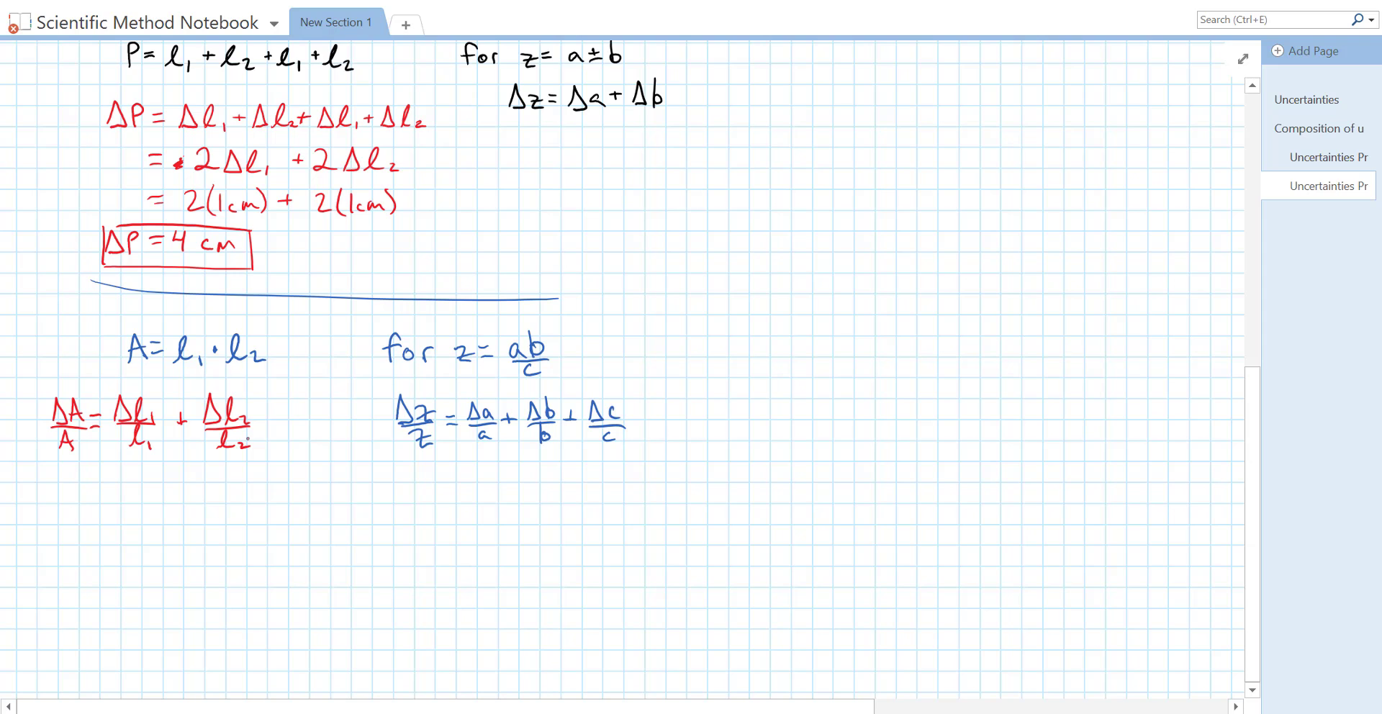
{"action": "scroll", "scroll_direction": "down", "scroll_amount": 3}
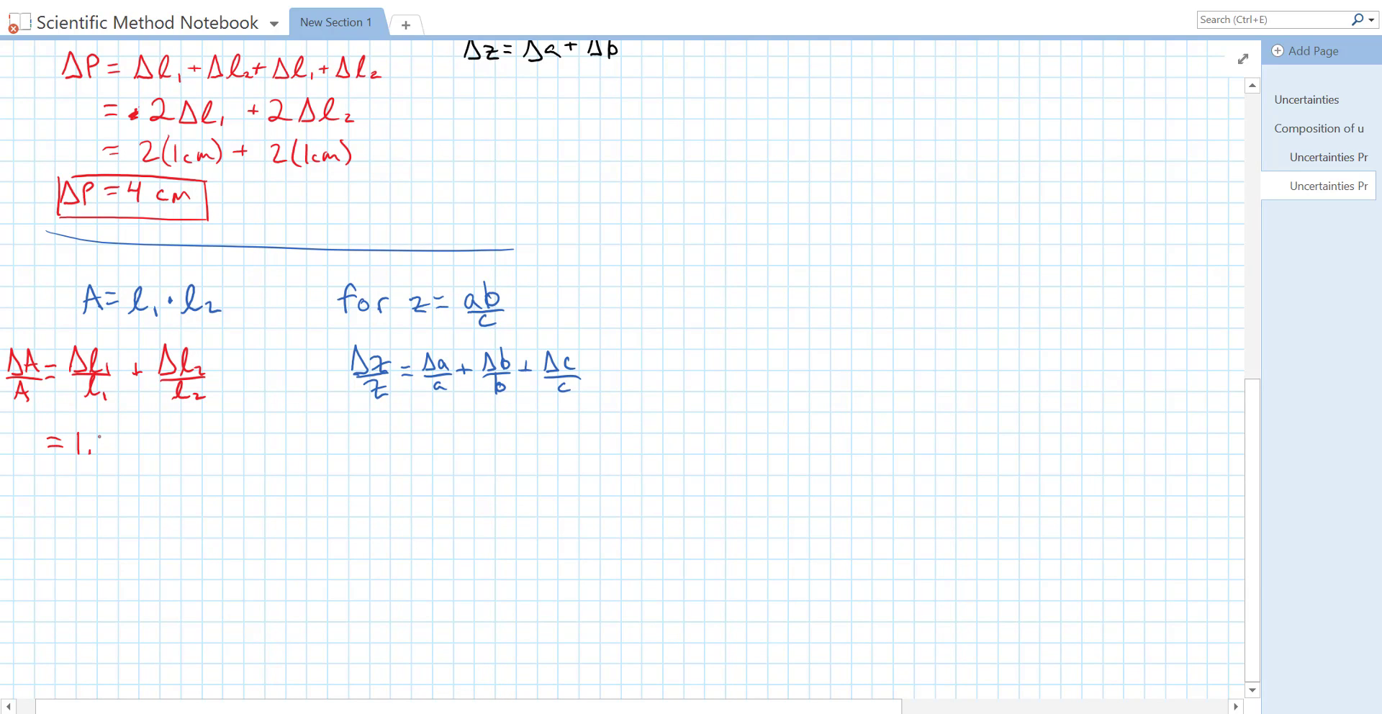
Write the fractional uncertainty sum = 1.2% + .7% in red.
{"action": "type", "text": "2%"}
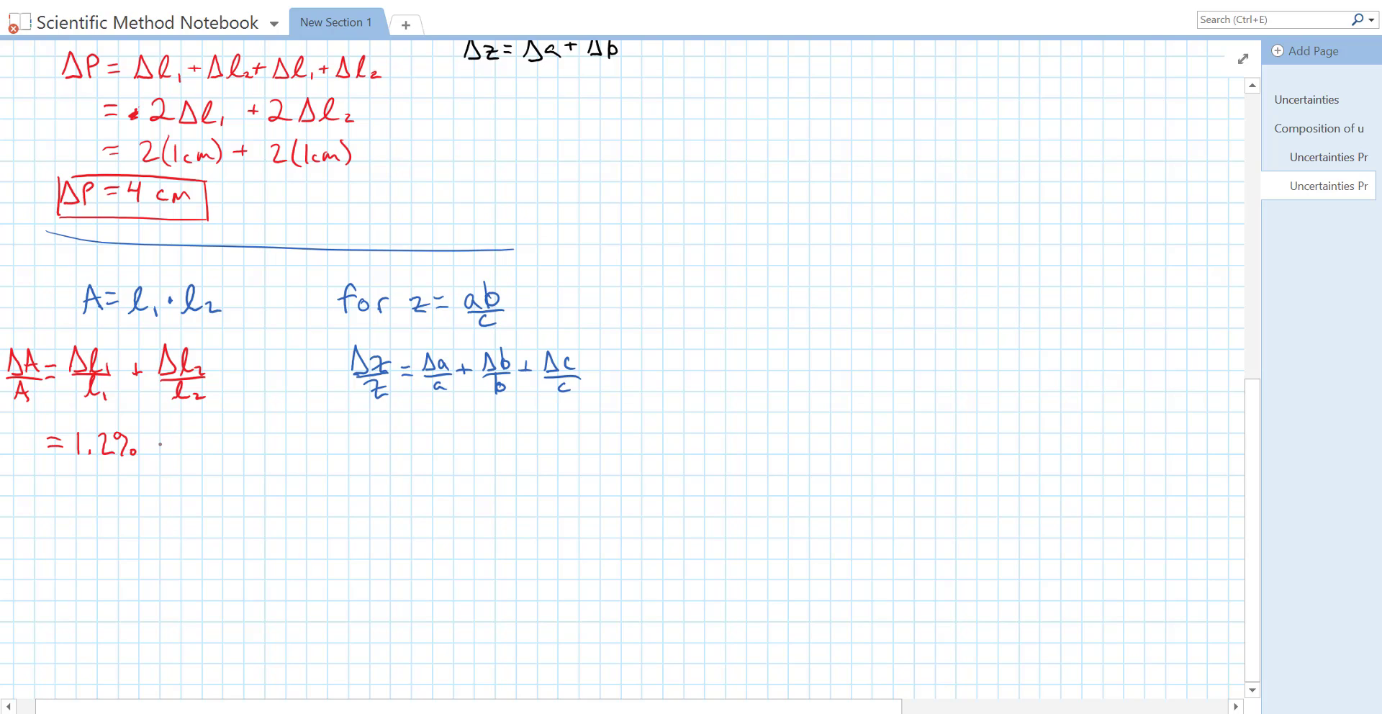
{"action": "type", "text": "+"}
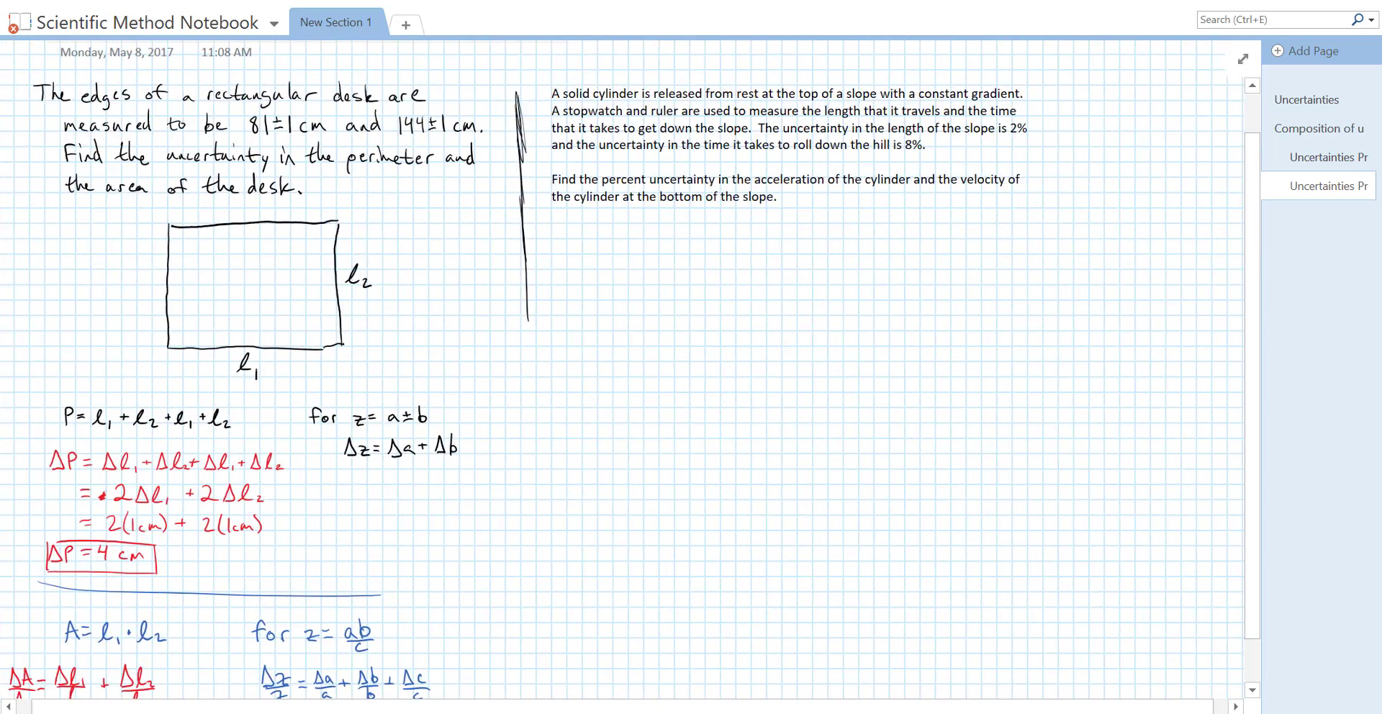
{"action": "scroll", "scroll_direction": "down", "scroll_amount": 3}
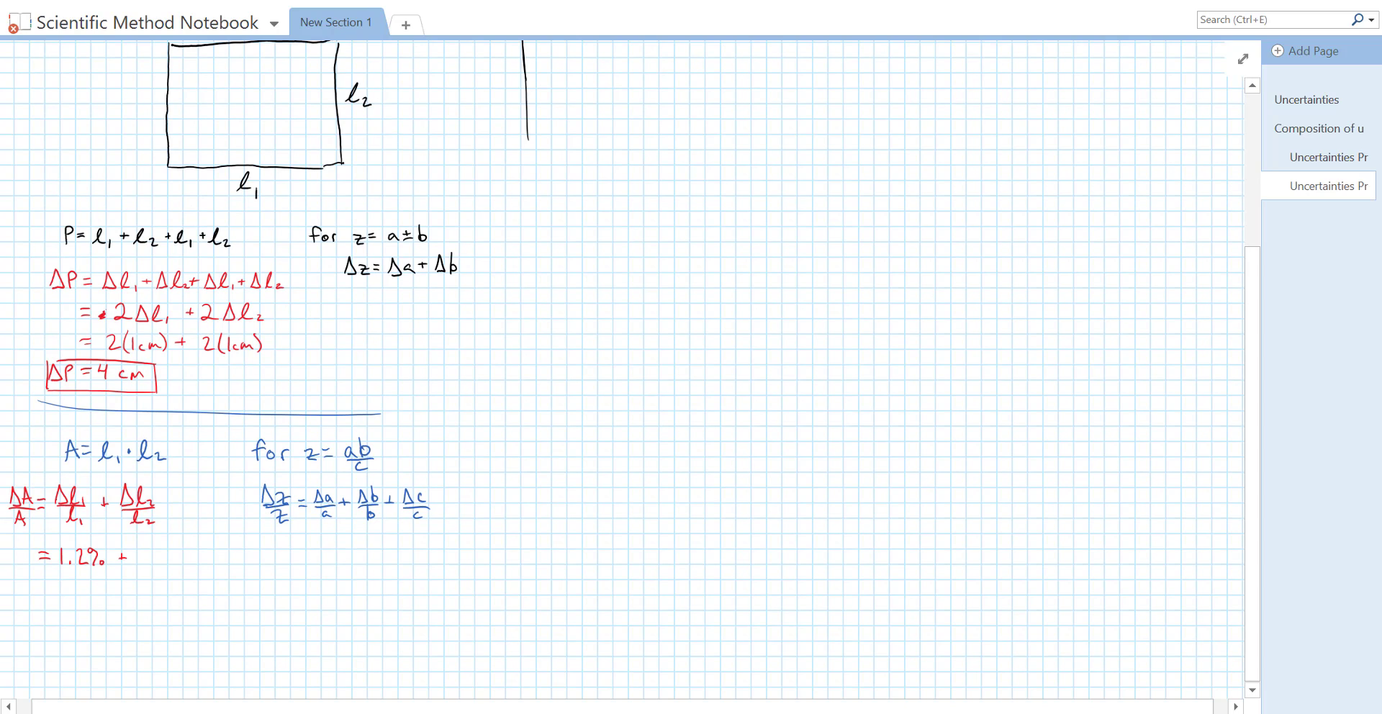
{"action": "type", "text": "?"}
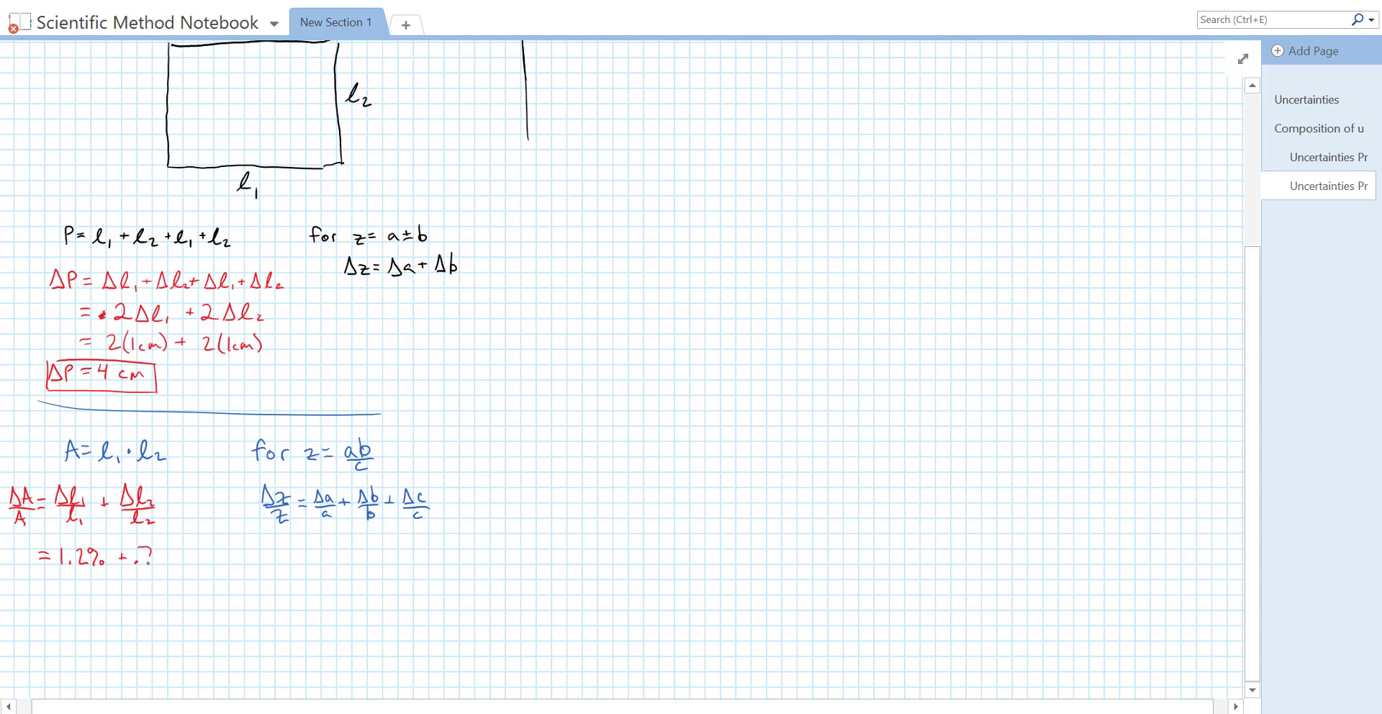
{"action": "type", "text": "7%"}
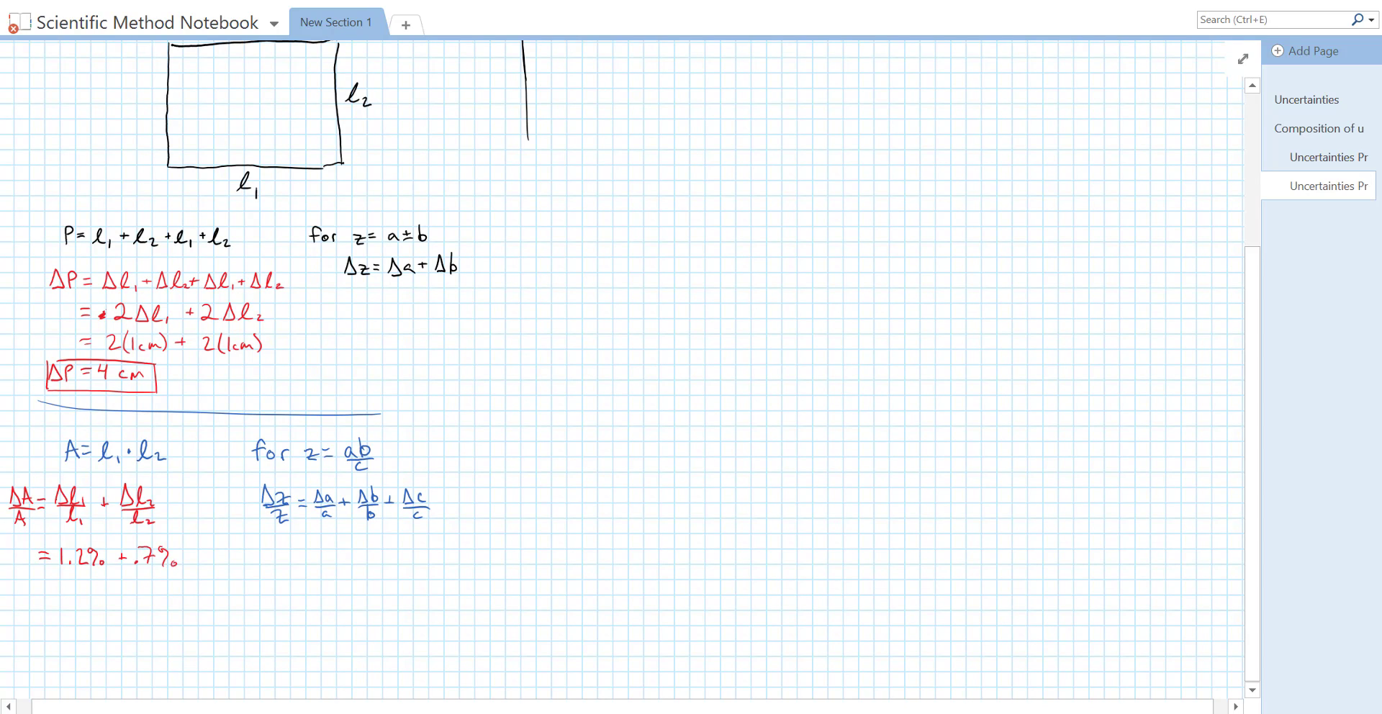
Write ΔA/A = 1.9% as the total fractional area uncertainty.
{"action": "scroll", "scroll_direction": "down", "scroll_amount": 3}
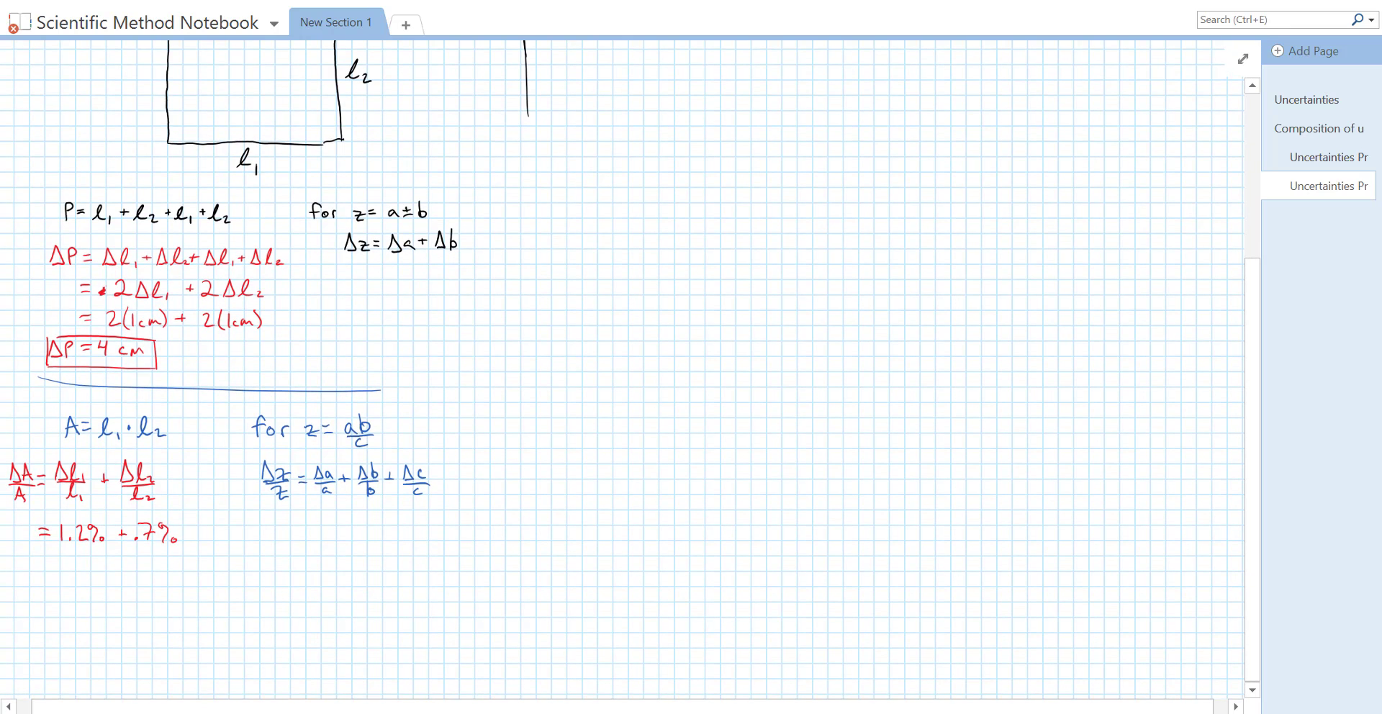
{"action": "type", "text": "ΔA/A"}
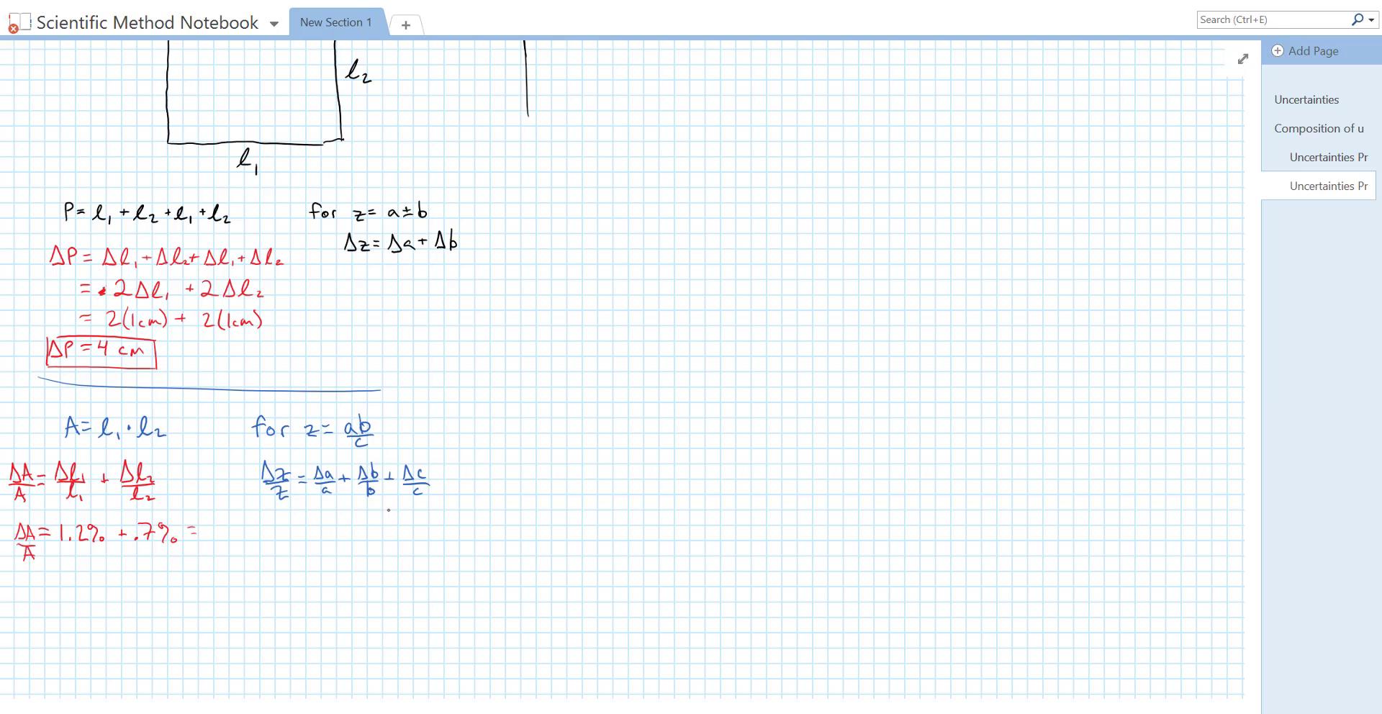
{"action": "type", "text": "1.9"}
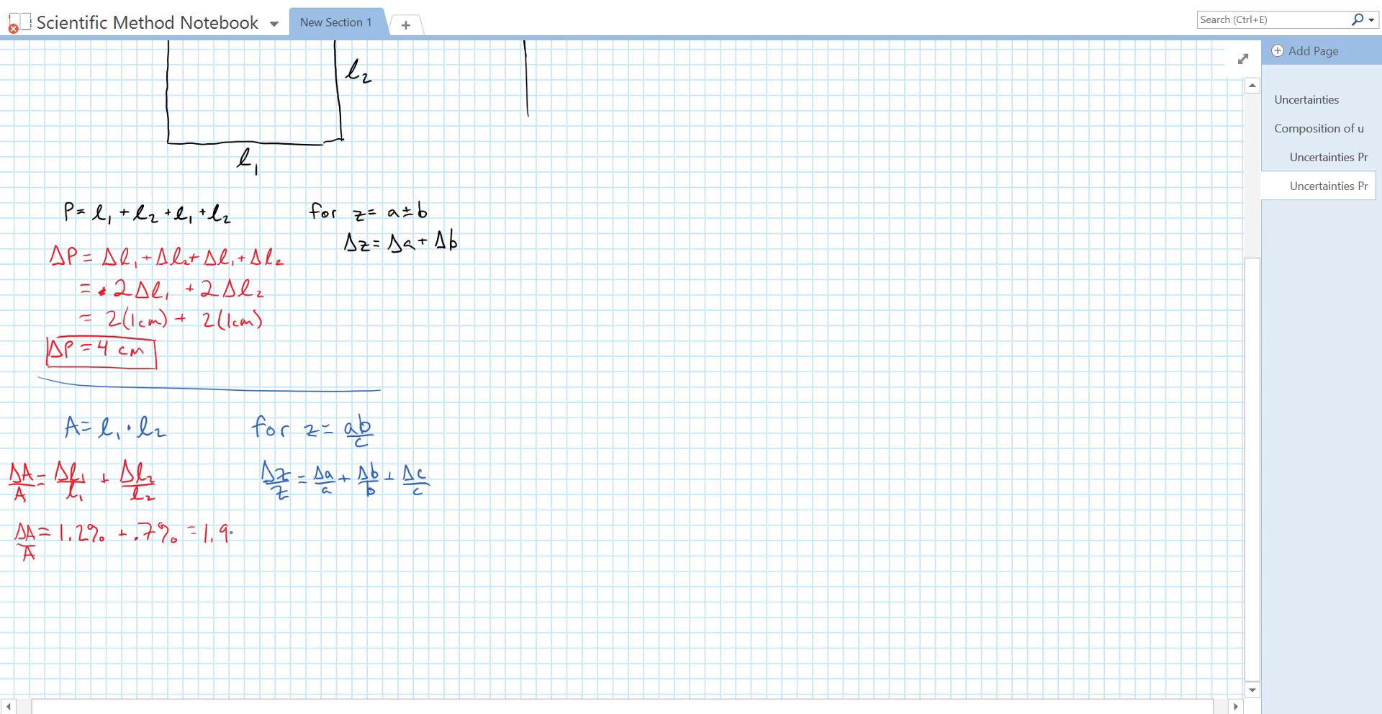
{"action": "type", "text": "%"}
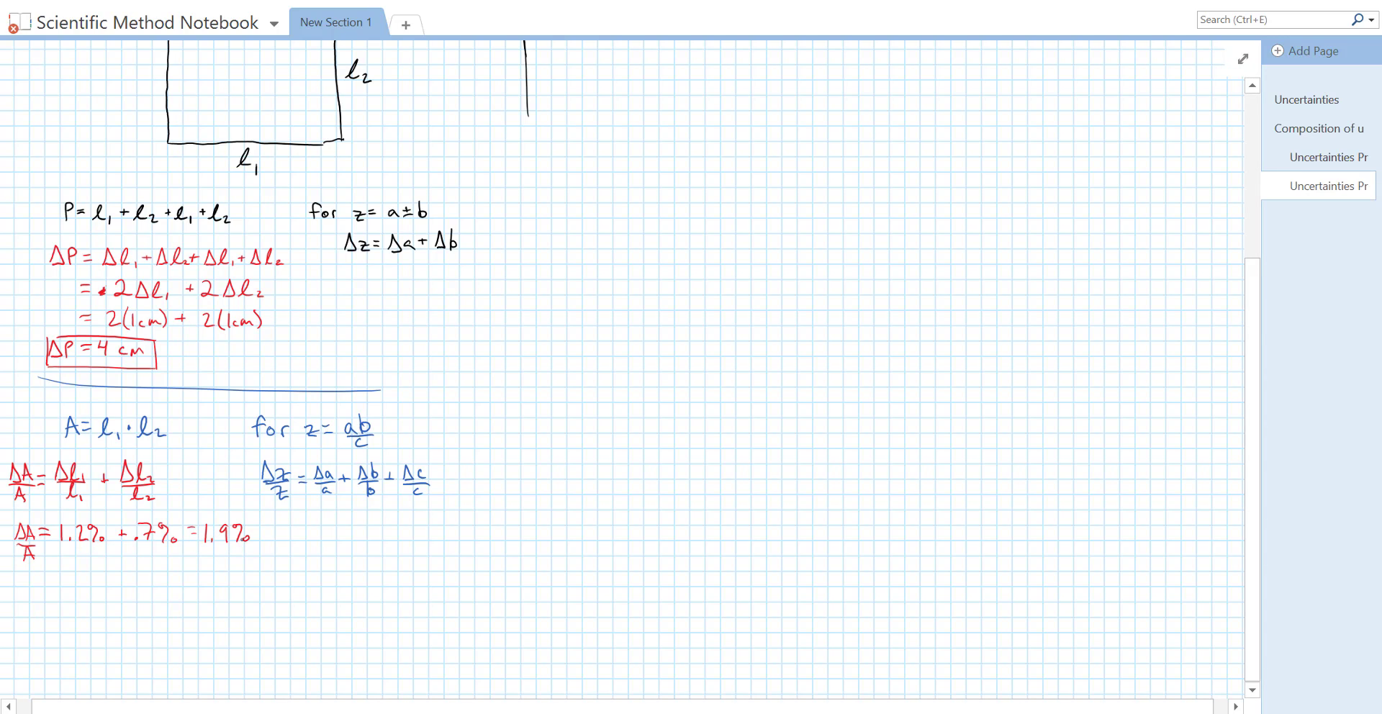
{"action": "scroll", "scroll_direction": "down", "scroll_amount": 3}
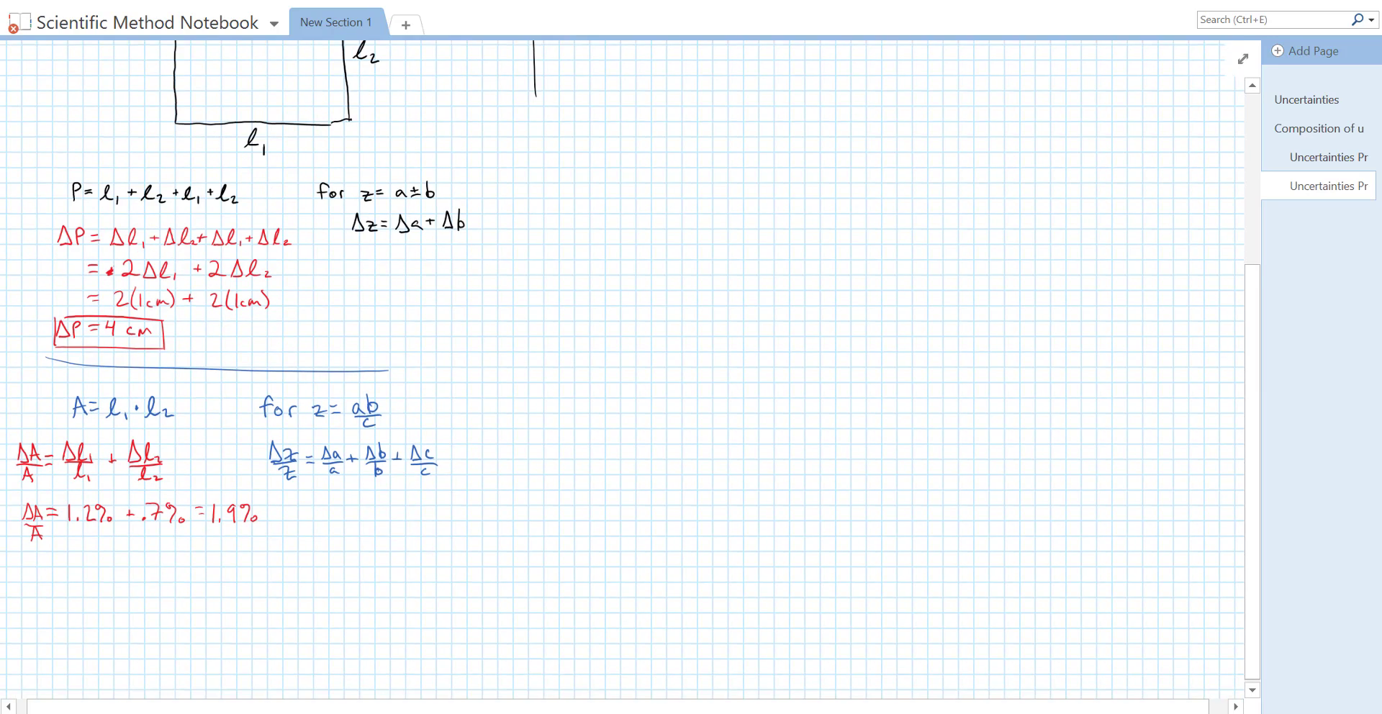
{"action": "scroll", "scroll_direction": "down", "scroll_amount": 3}
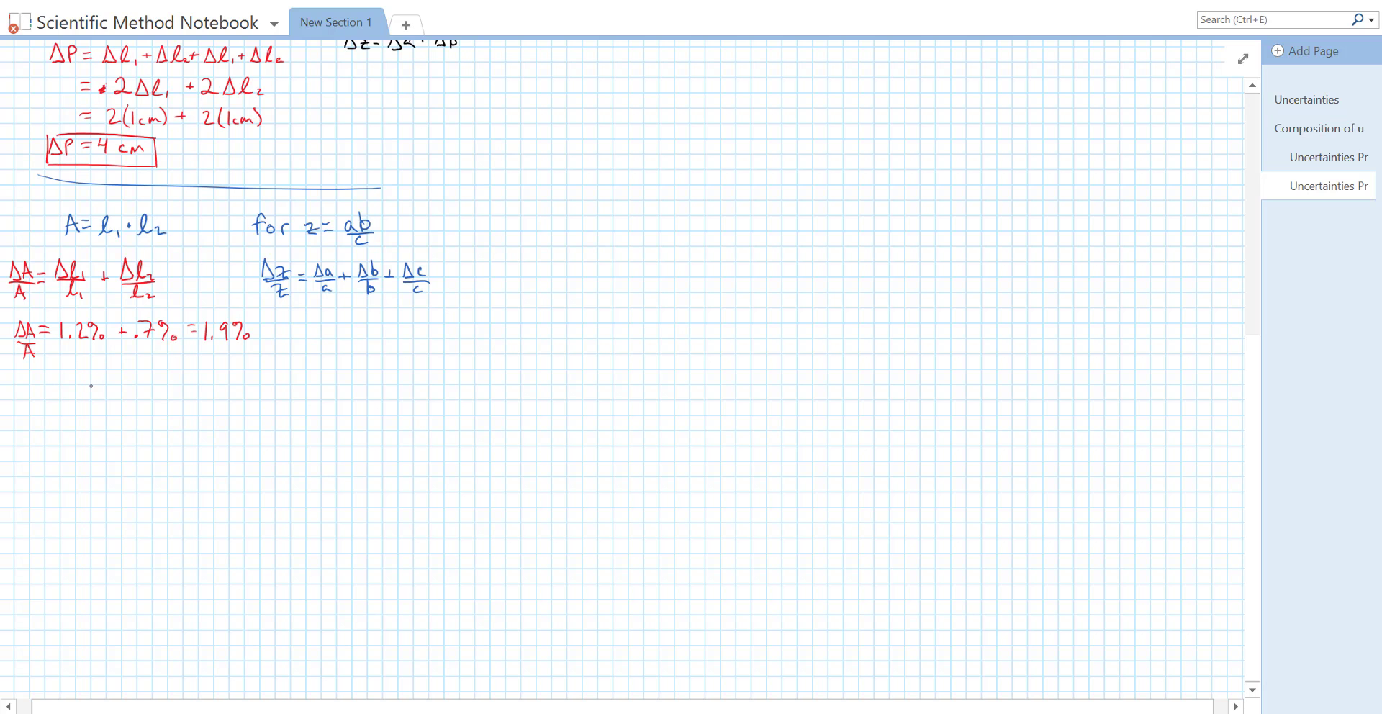
Write ΔA = A·1.9% = (l1·l2)1.9% = (81cm·144cm)·1.9% and begin ΔA = 2.2.
{"action": "left_click_drag", "start_coordinate": [88, 375], "coordinate": [124, 375]}
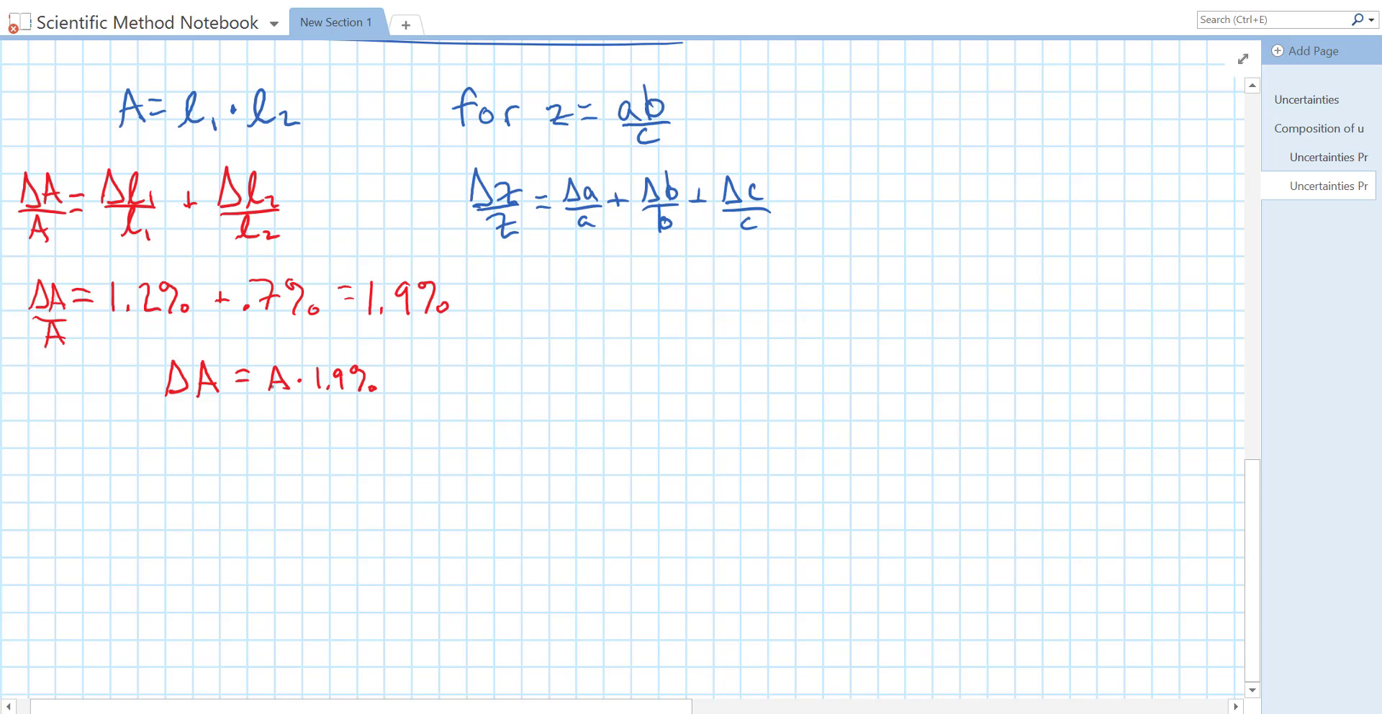
{"action": "left_click_drag", "start_coordinate": [224, 434], "coordinate": [251, 438]}
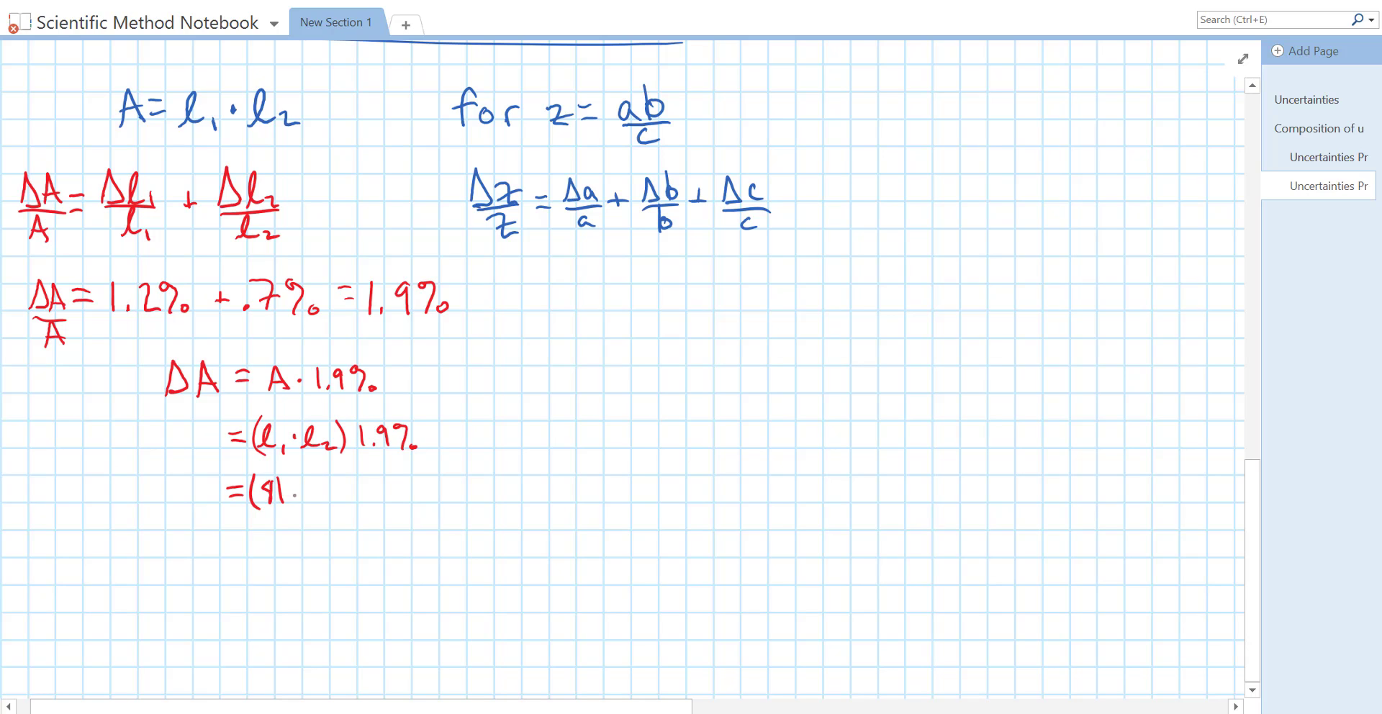
{"action": "type", "text": "cm"}
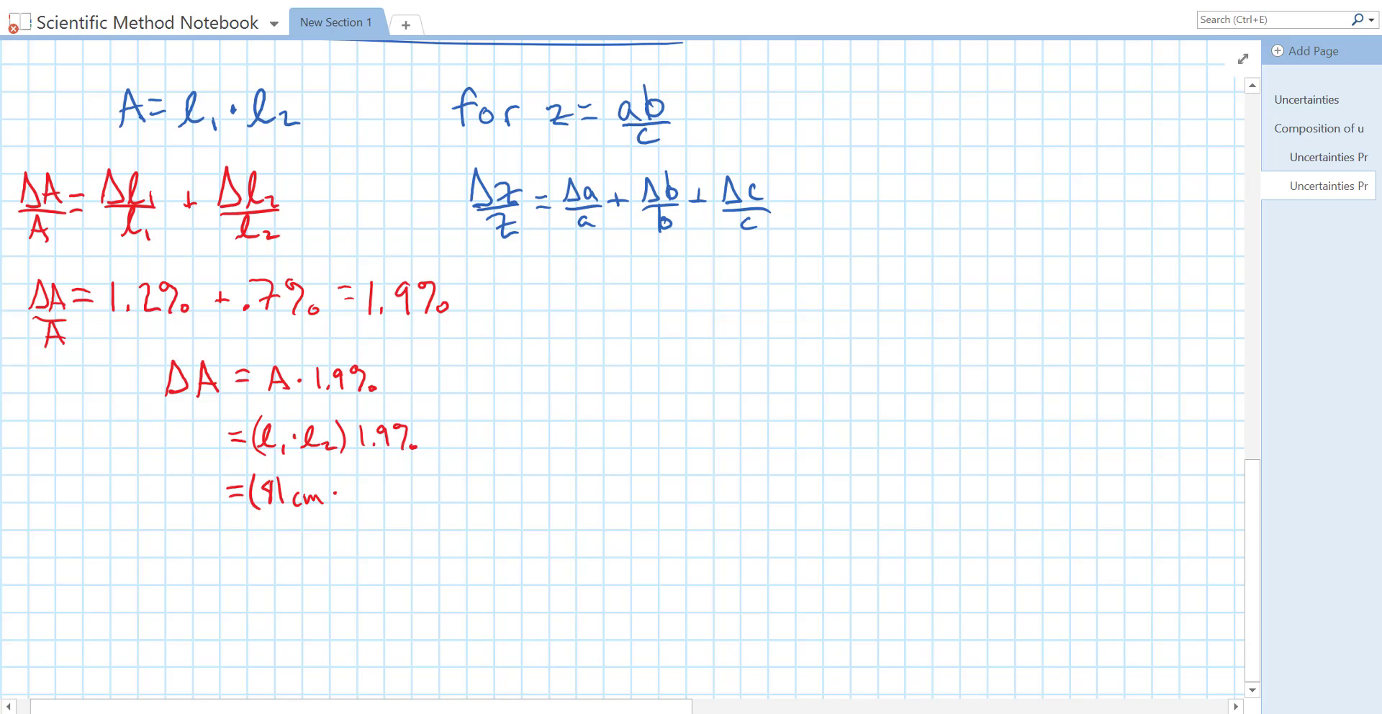
{"action": "type", "text": "144 cm)"}
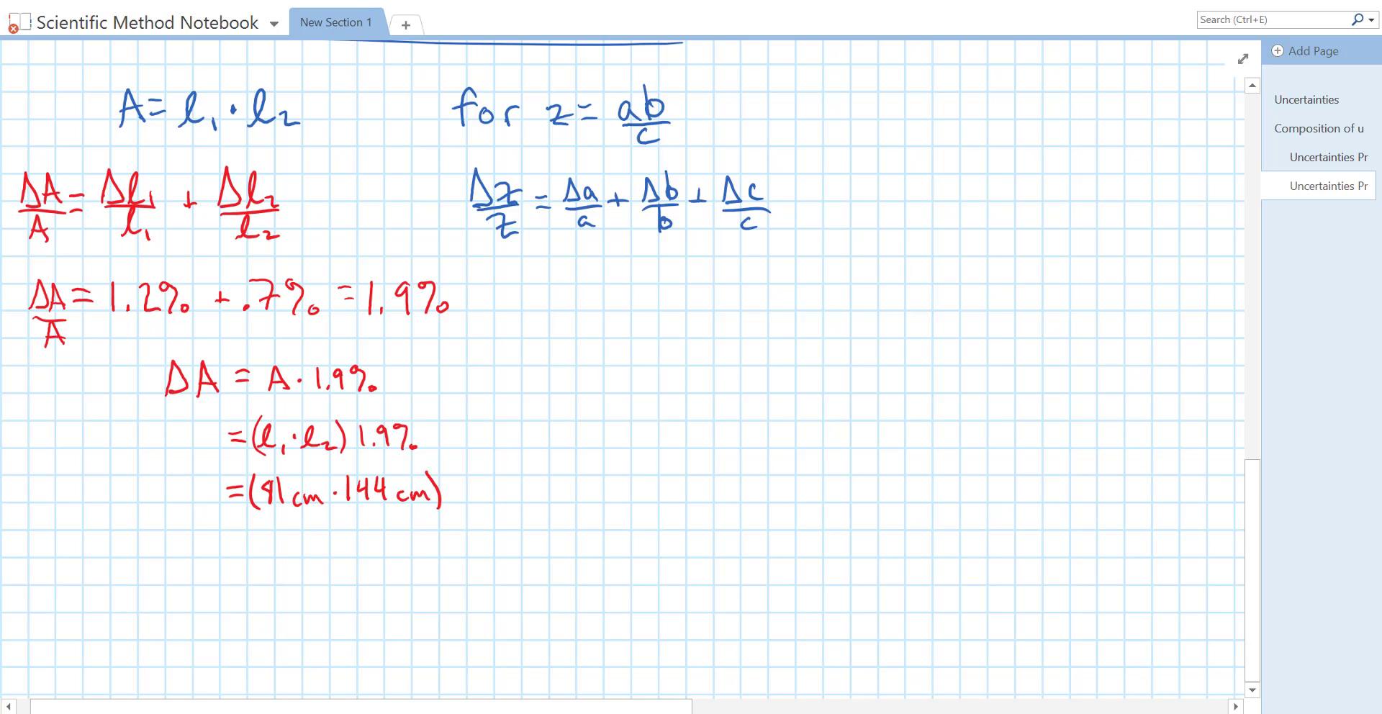
{"action": "type", "text": "·1.9"}
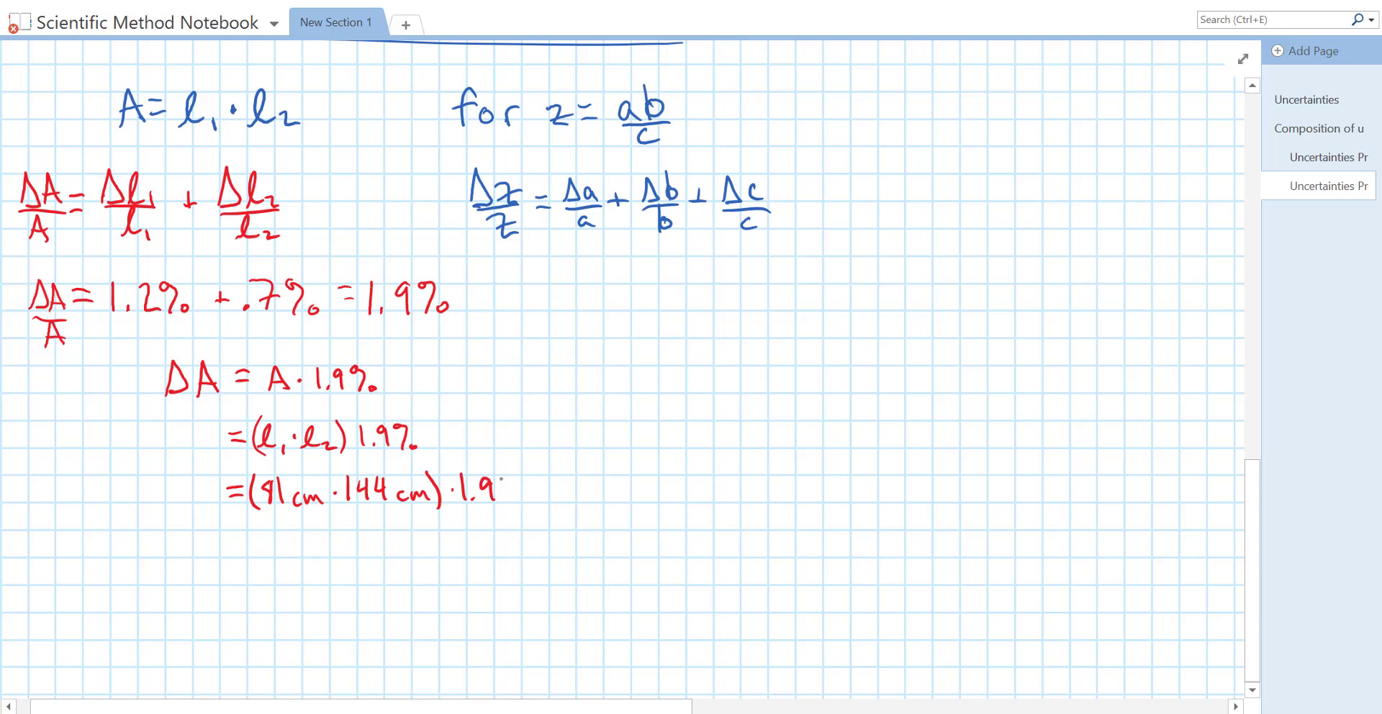
{"action": "type", "text": "%"}
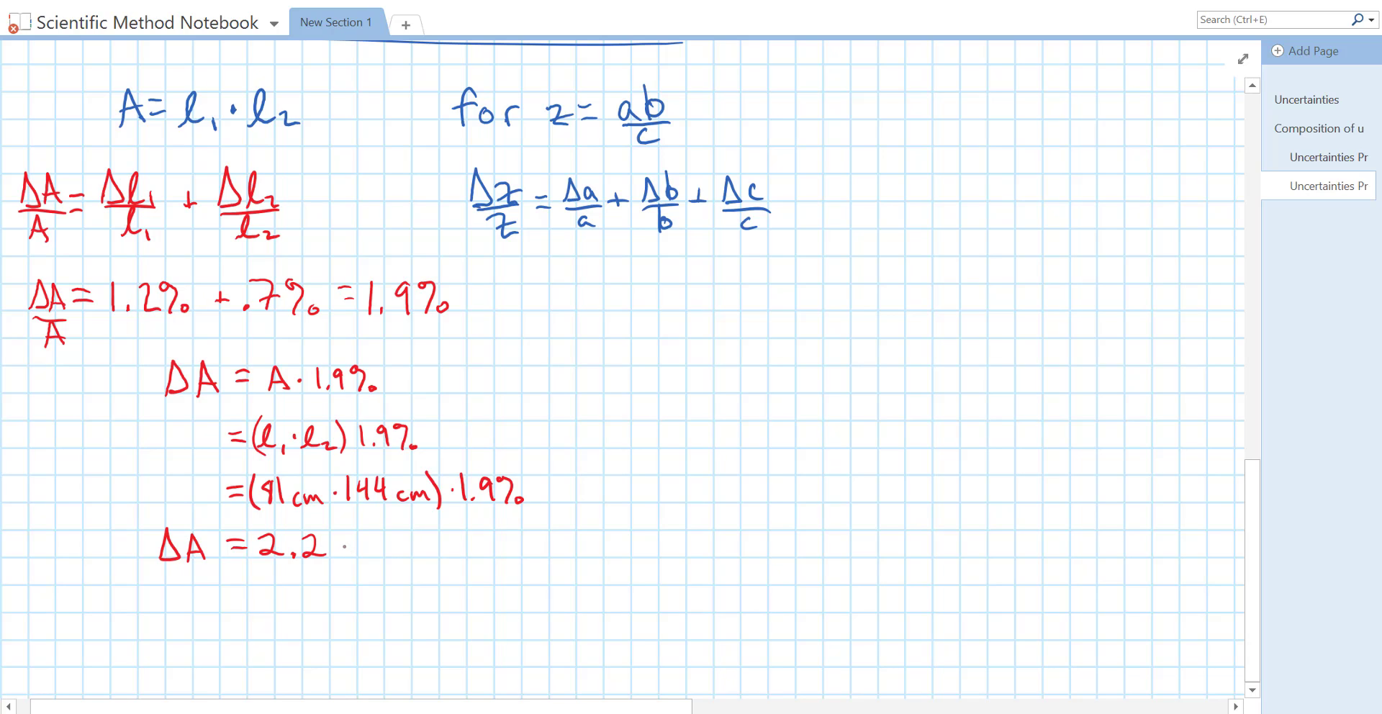
Complete ΔA = 2.2×10² cm², box it, and underline the 1.9% uncertainty.
{"action": "type", "text": "×10² cm²"}
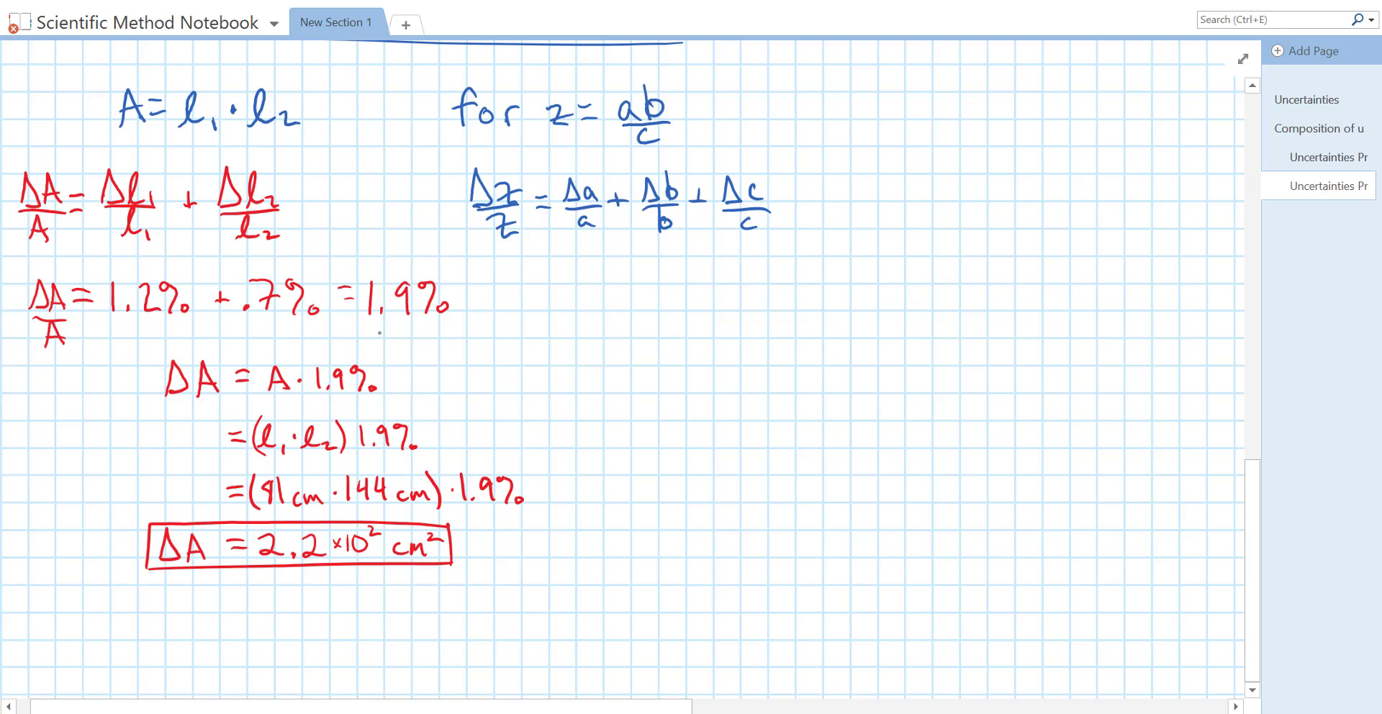
{"action": "left_click_drag", "start_coordinate": [353, 332], "coordinate": [466, 333]}
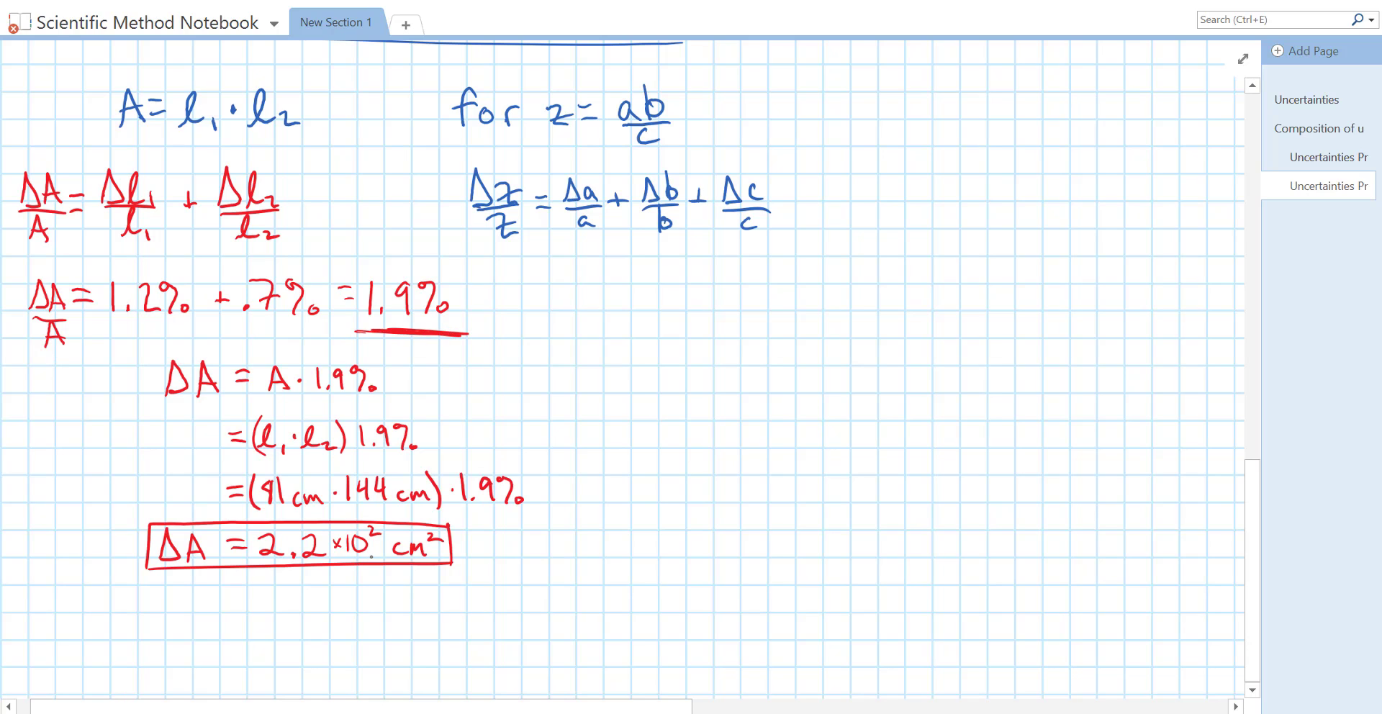